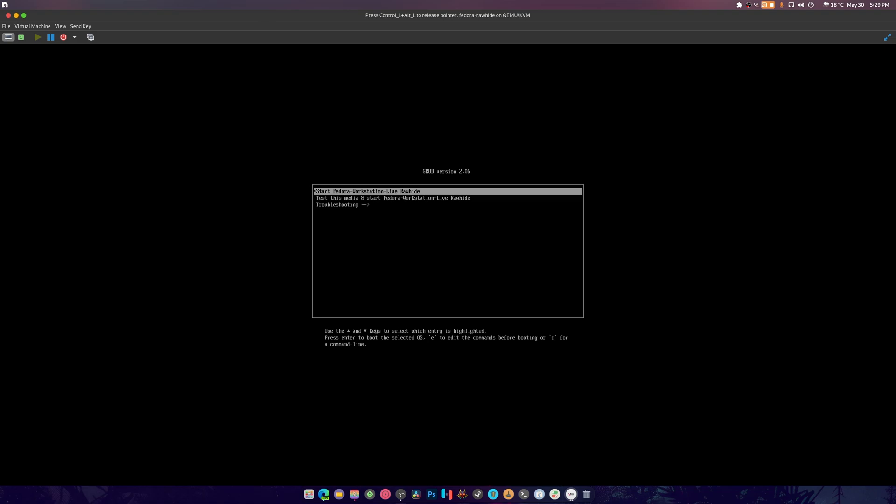
Boot the 'Start Fedora-Workstation-Live Rawhide' entry and reach the live session's Welcome screen
key("Return")
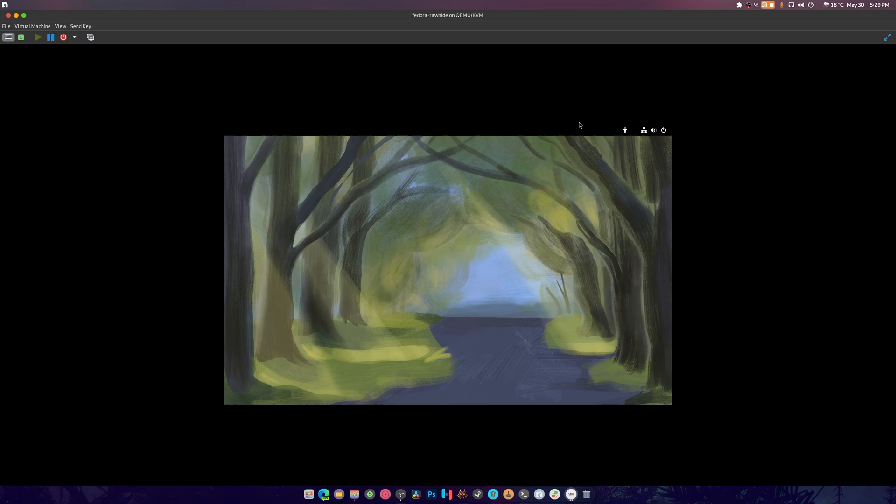
mouse_move(534, 278)
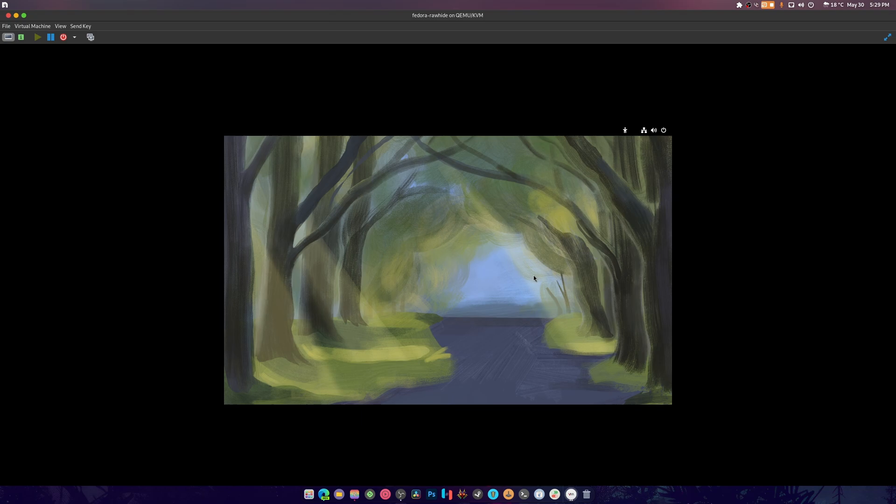
left_click(654, 130)
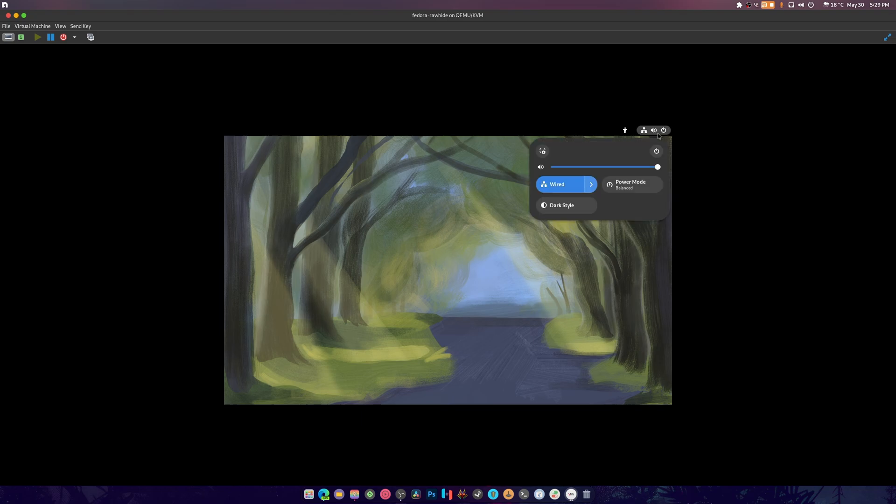
left_click(370, 231)
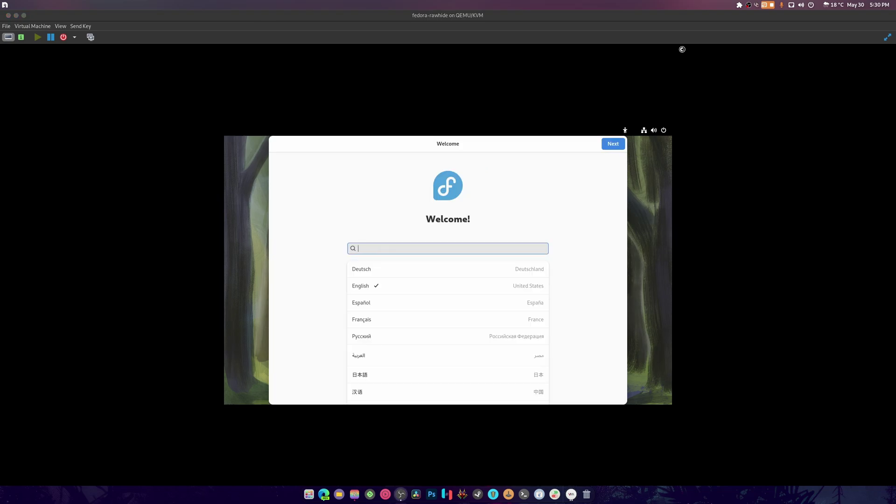
Keep English language and English (US) keyboard, continuing to the Fedora installer
left_click(59, 26)
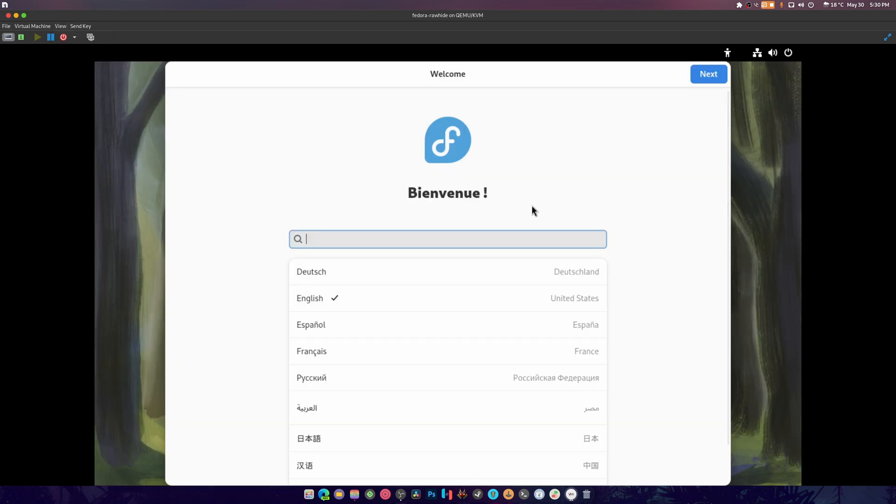
left_click(709, 74)
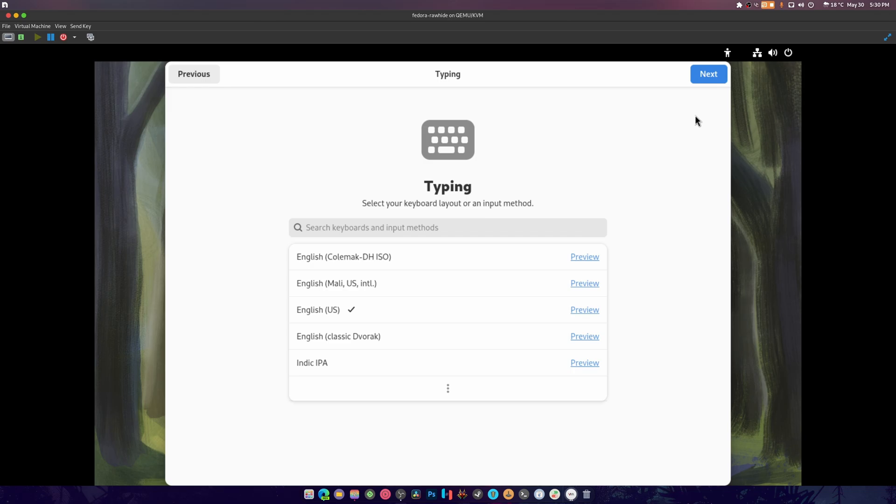
left_click(709, 74)
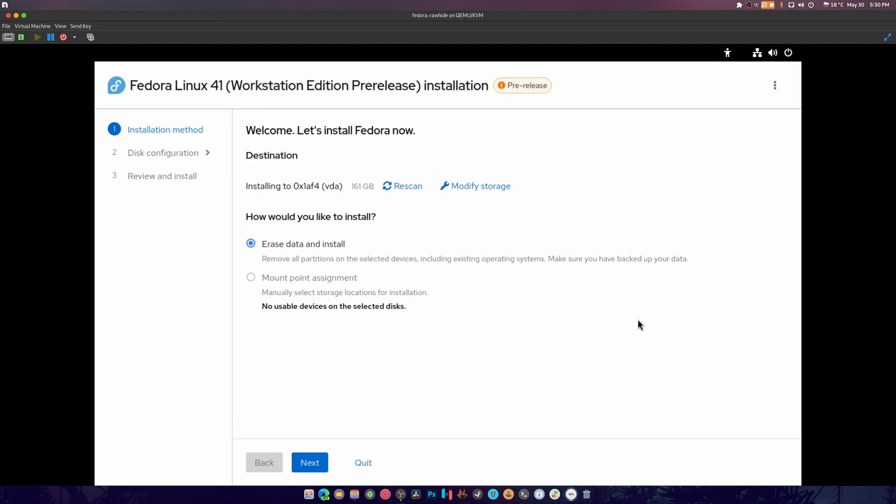
mouse_move(576, 198)
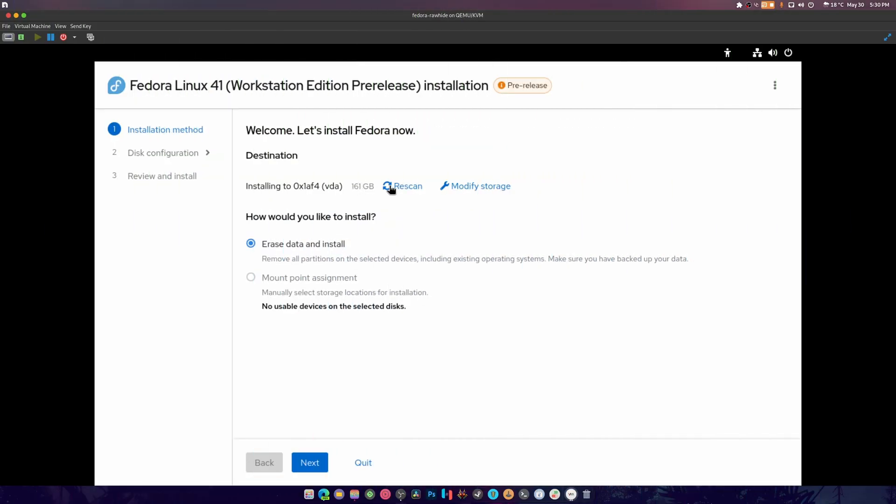
left_click(481, 186)
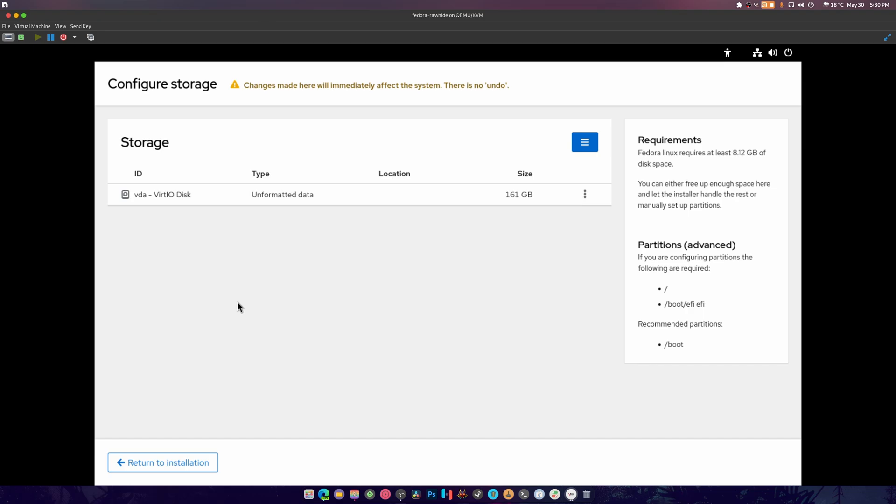
left_click(162, 462)
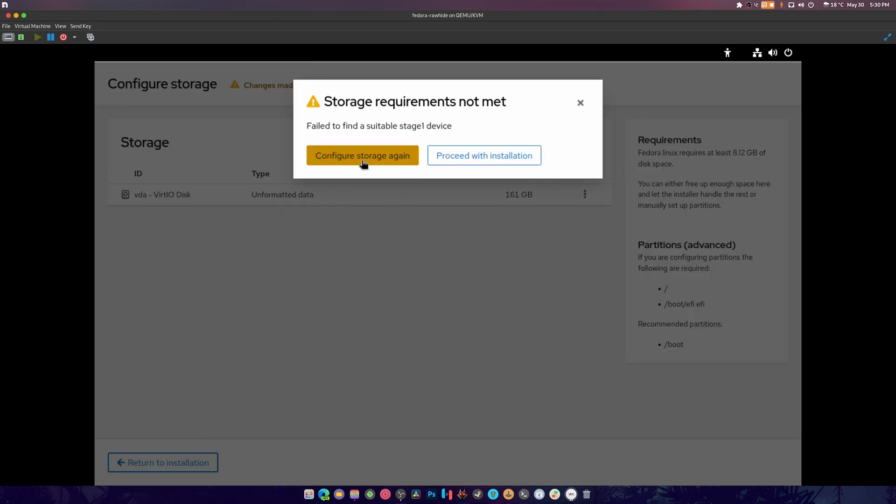
left_click(363, 155)
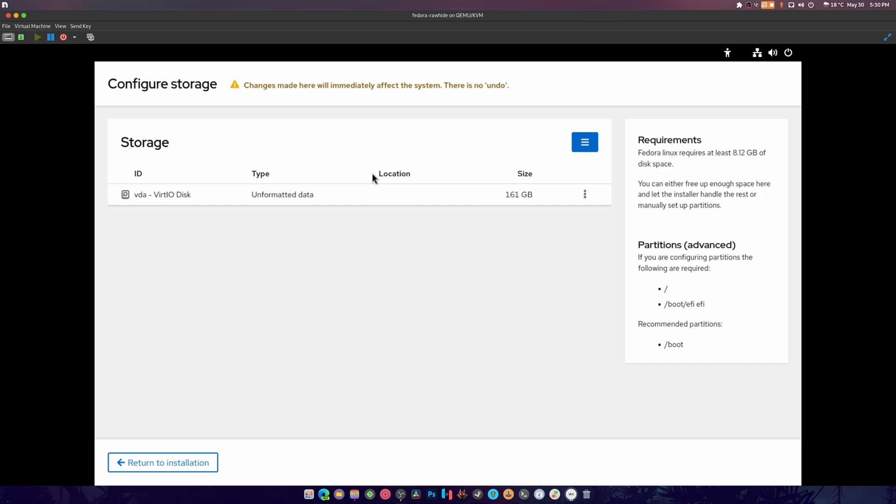
left_click(162, 462)
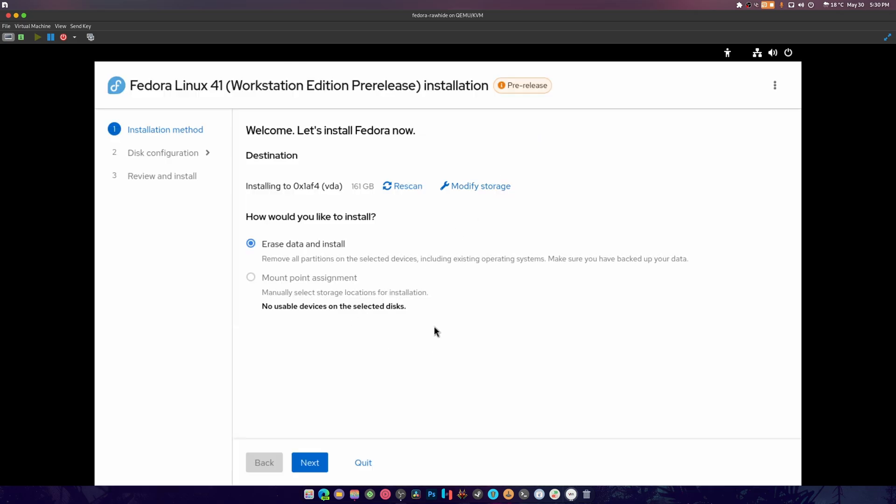
mouse_move(288, 281)
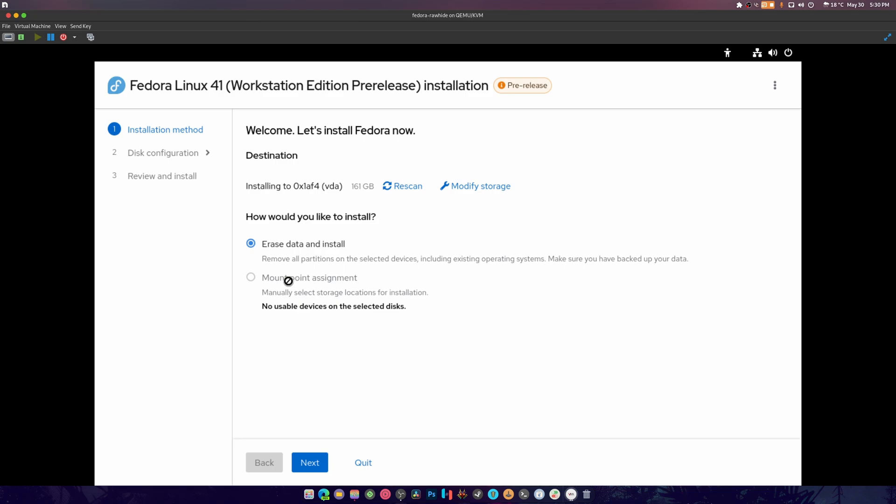
mouse_move(556, 269)
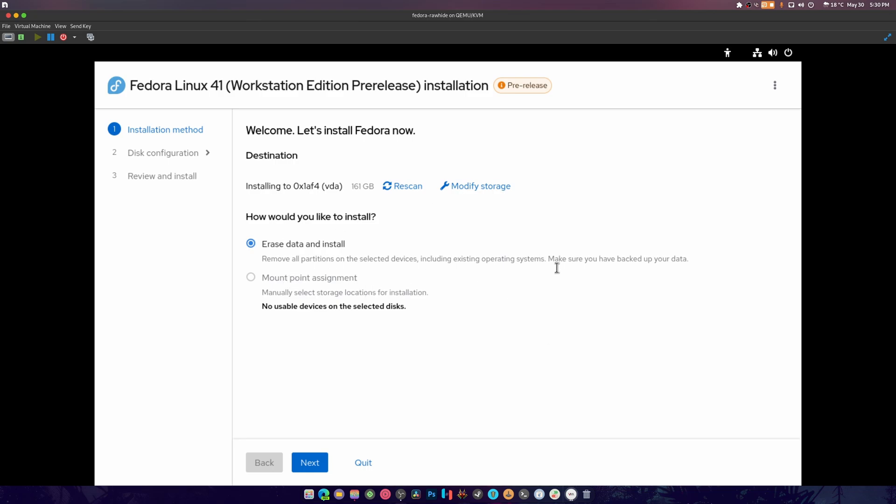
mouse_move(565, 319)
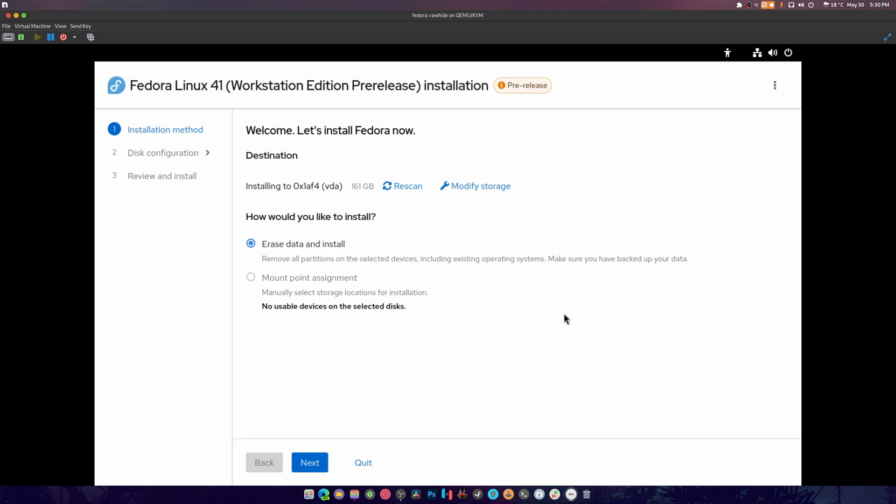
left_click(775, 85)
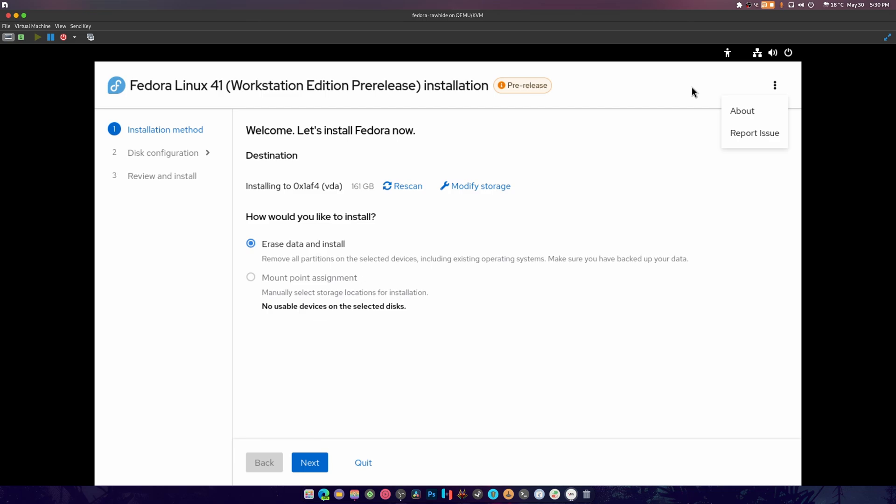
left_click(309, 462)
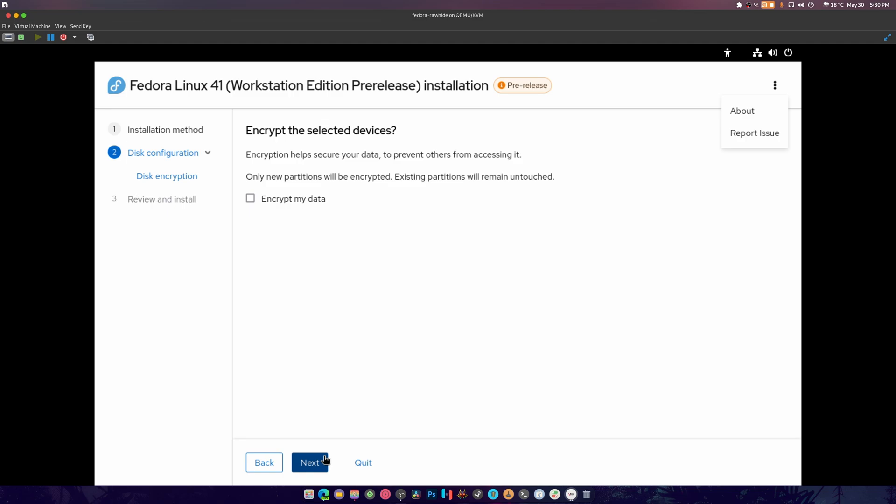
left_click(310, 462)
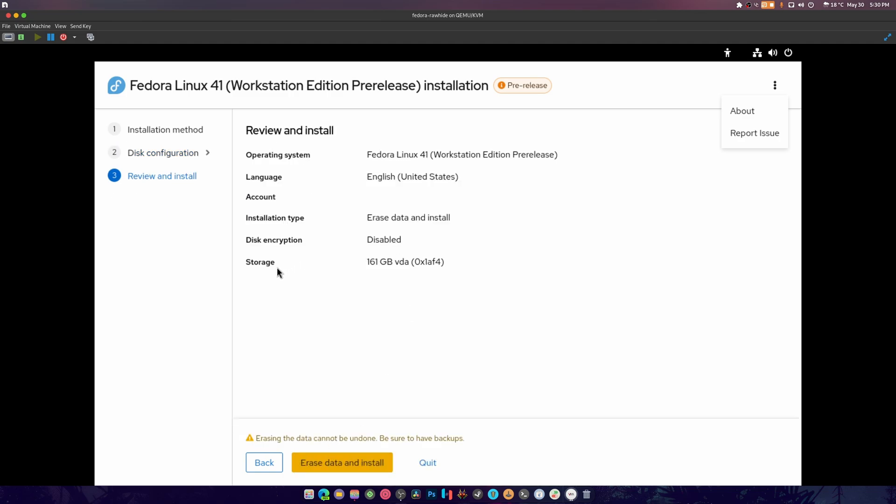
mouse_move(485, 221)
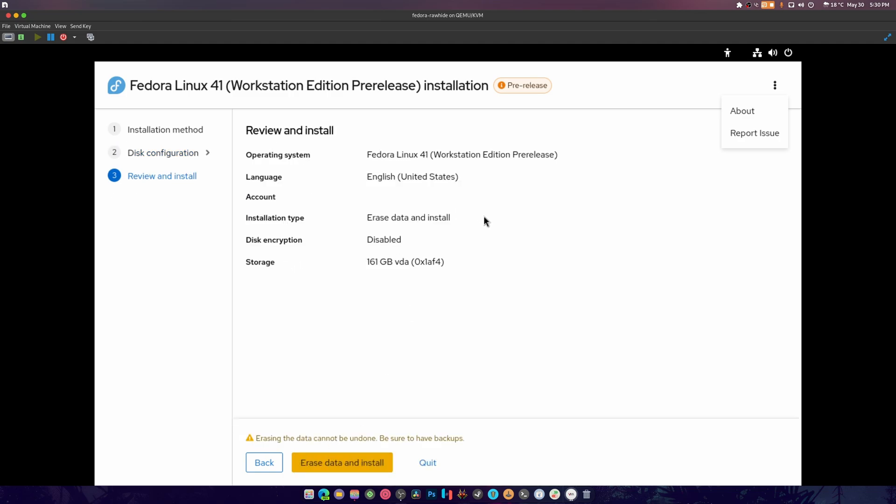
mouse_move(485, 225)
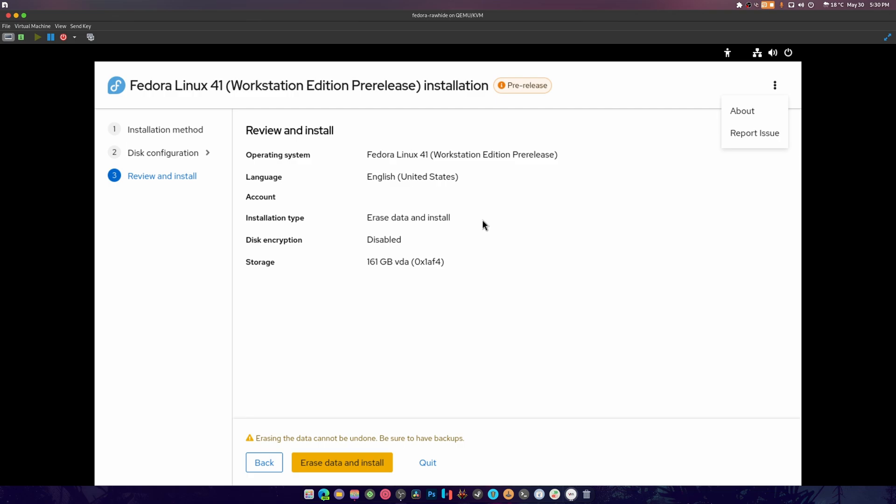
mouse_move(498, 272)
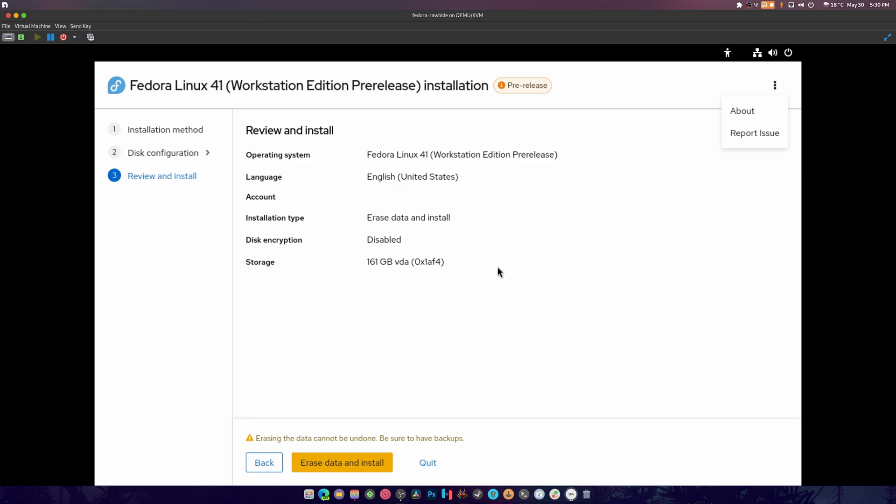
mouse_move(497, 274)
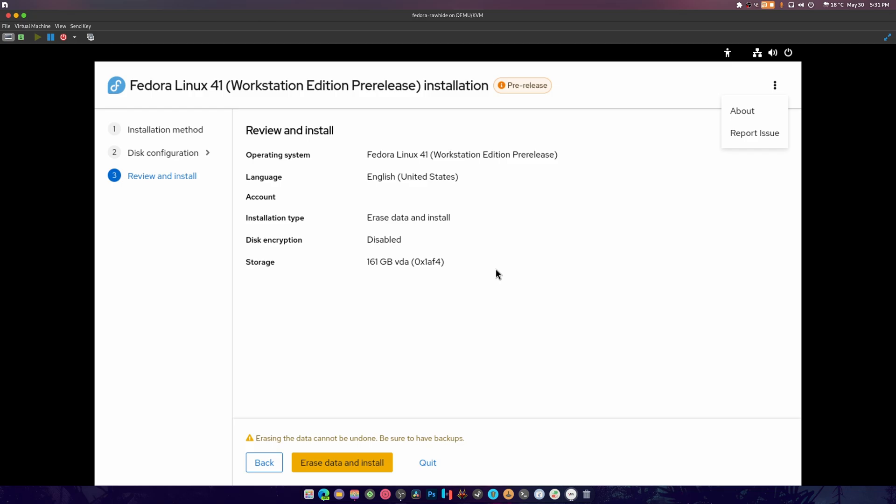
left_click(264, 462)
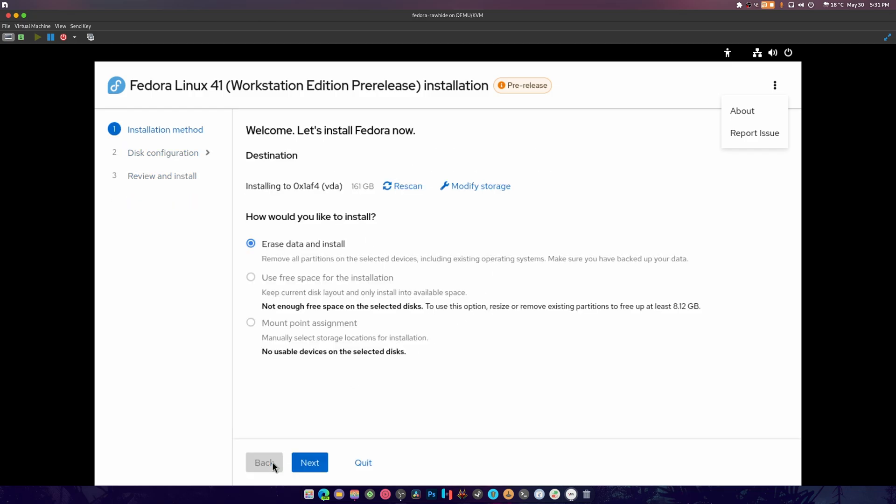
Initialize the virtual disk with a GPT partition table and start a new partition in free space
left_click(481, 186)
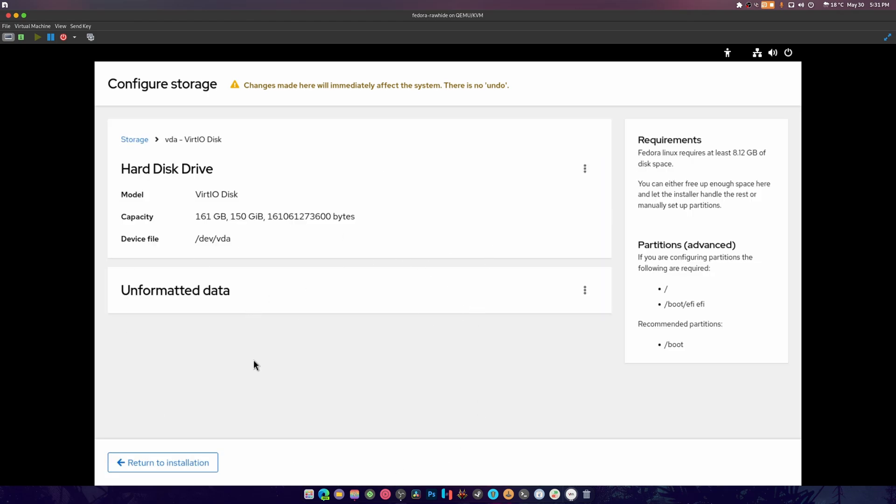
mouse_move(585, 300)
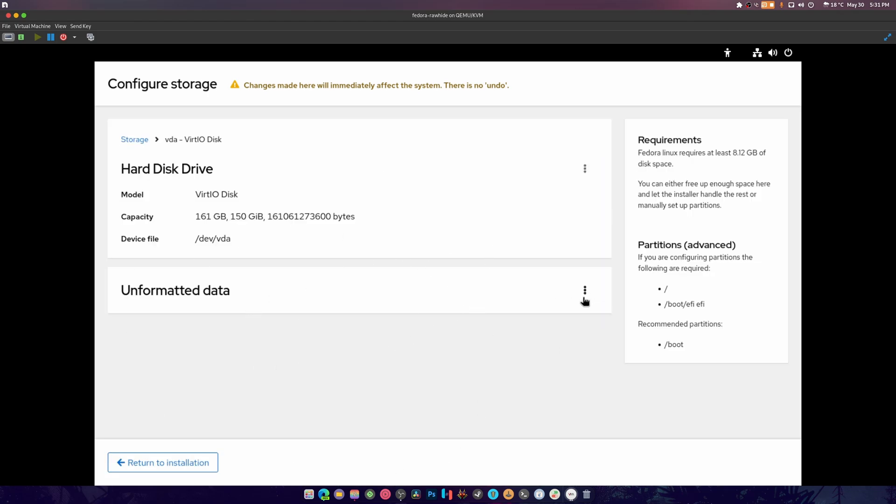
mouse_move(577, 206)
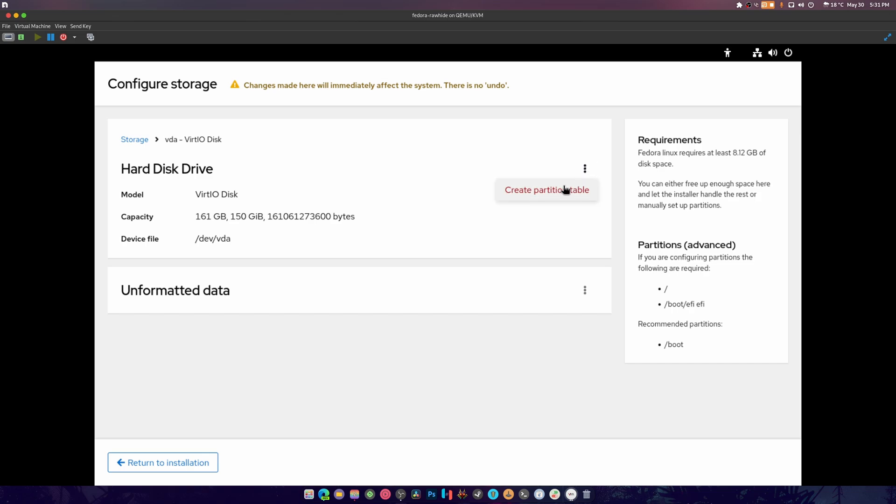
left_click(547, 190)
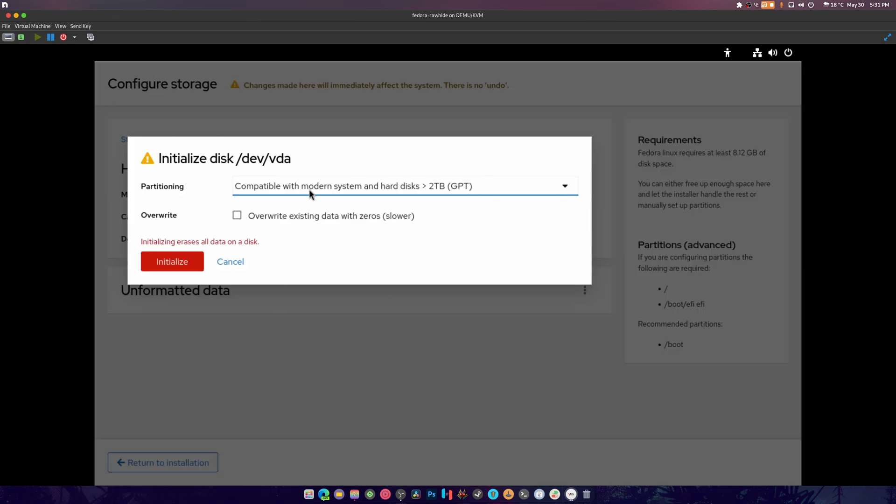
mouse_move(157, 270)
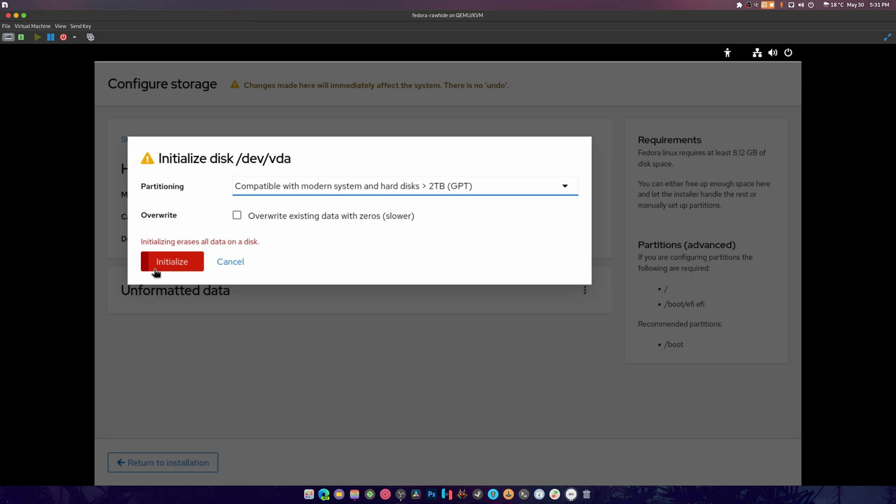
left_click(172, 261)
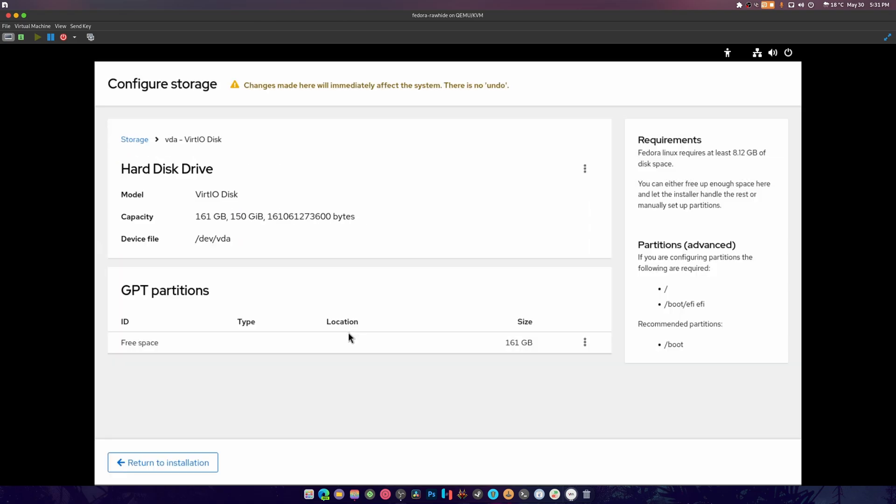
left_click(585, 341)
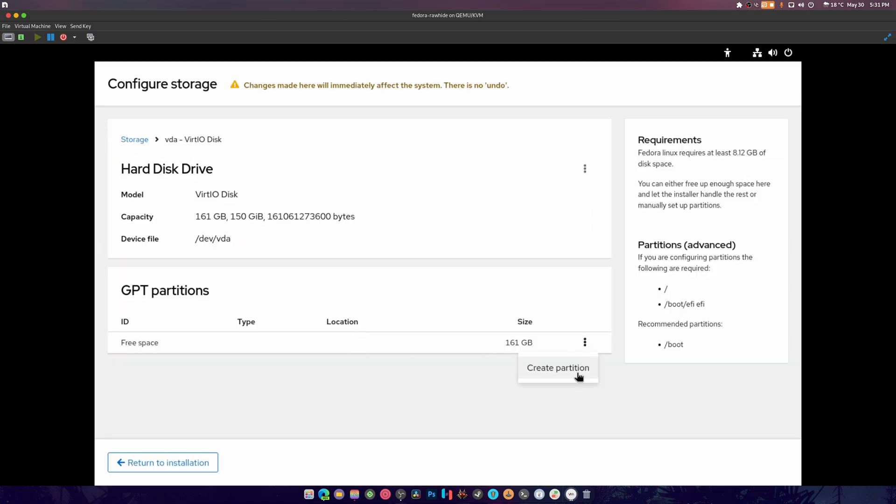
left_click(557, 368)
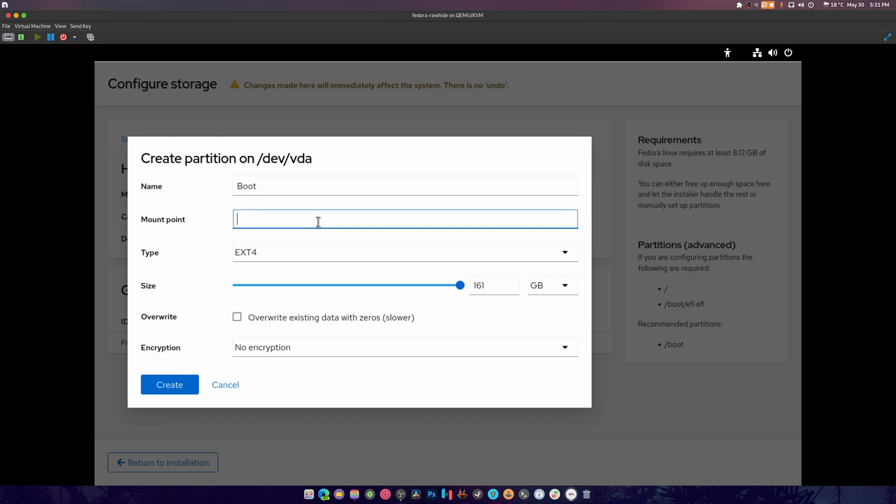
Create a 1 GB EFI system partition named Boot mounted at /boot/efi
type("/boot/efi")
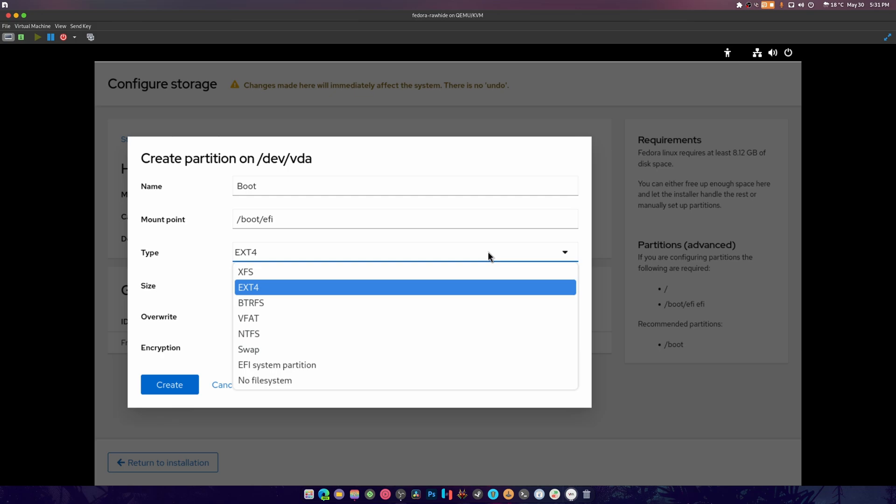
mouse_move(298, 363)
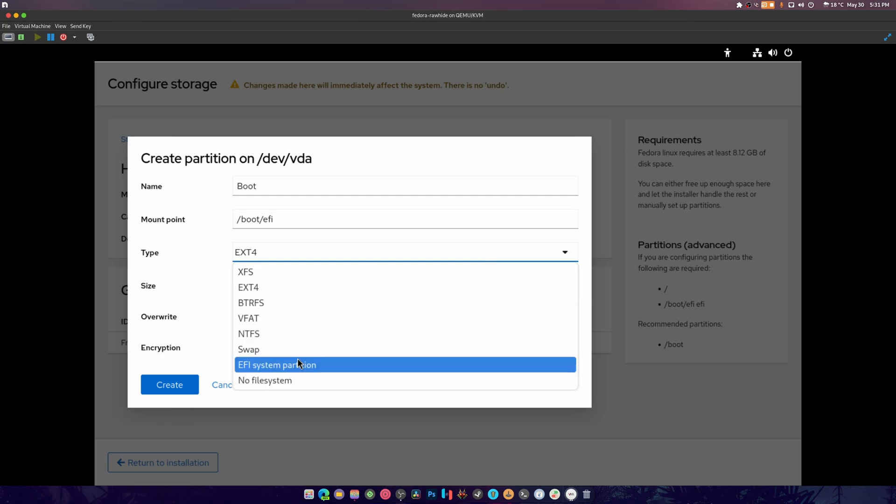
left_click(276, 365)
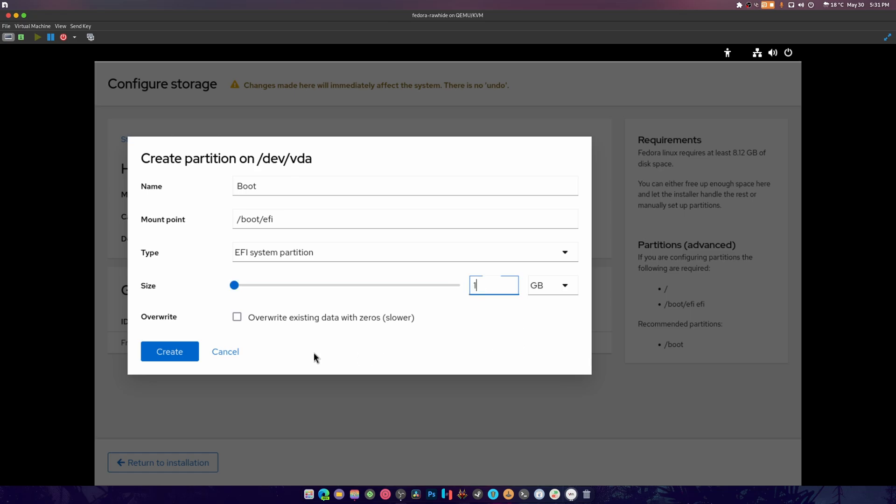
left_click(170, 351)
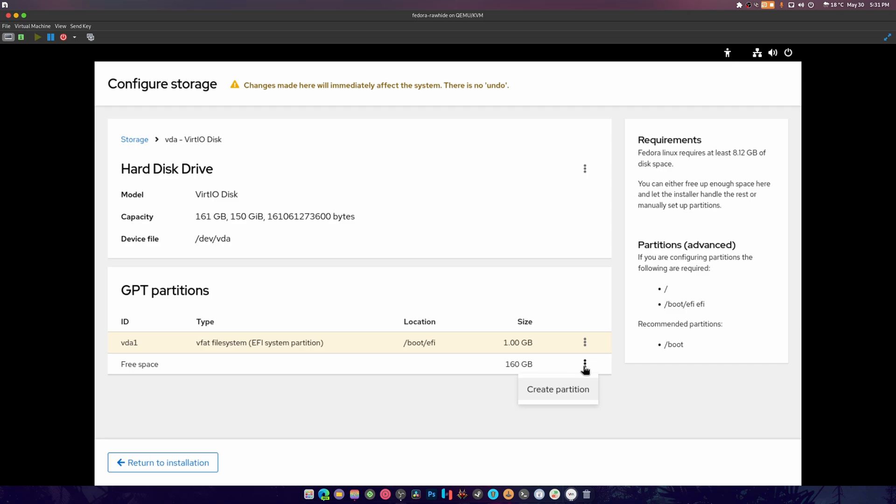
Create a 160 GB BTRFS partition named Root mounted at / from the free space
left_click(558, 390)
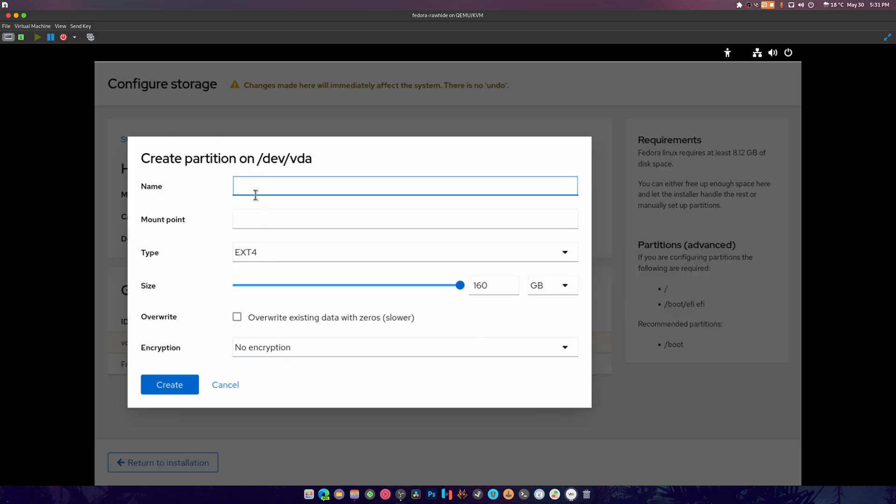
type("Root")
left_click(406, 219)
type("/")
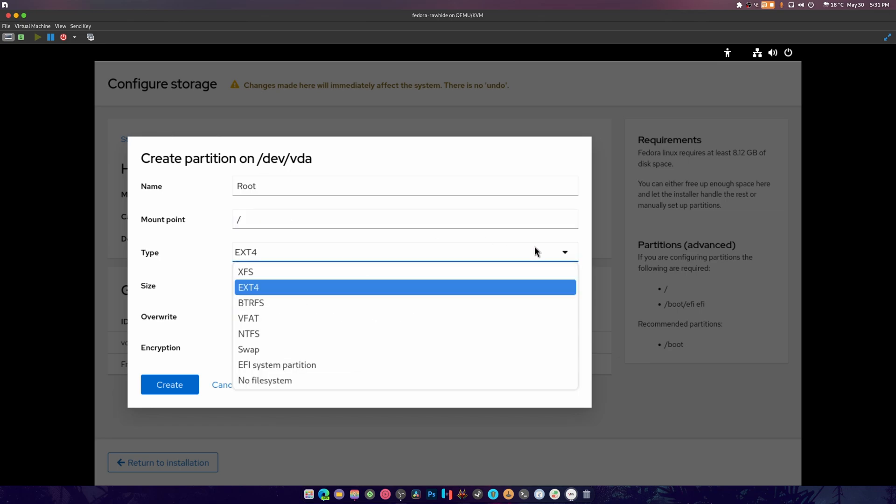
mouse_move(276, 311)
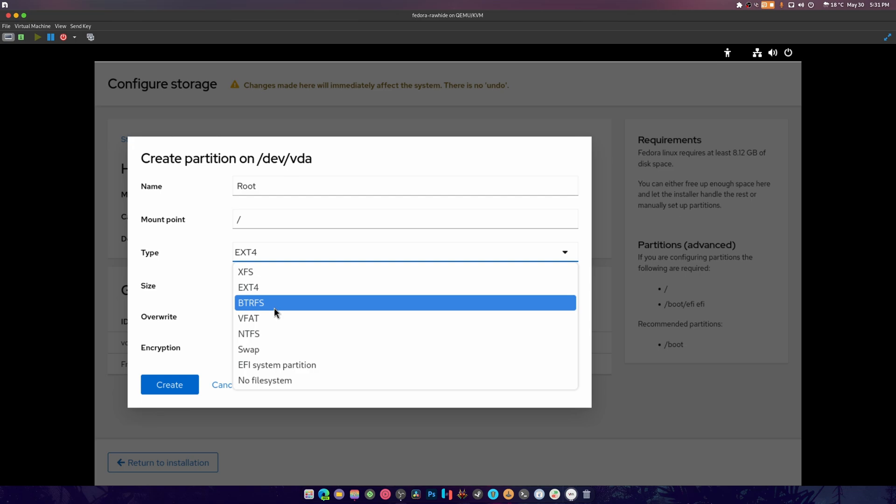
mouse_move(279, 340)
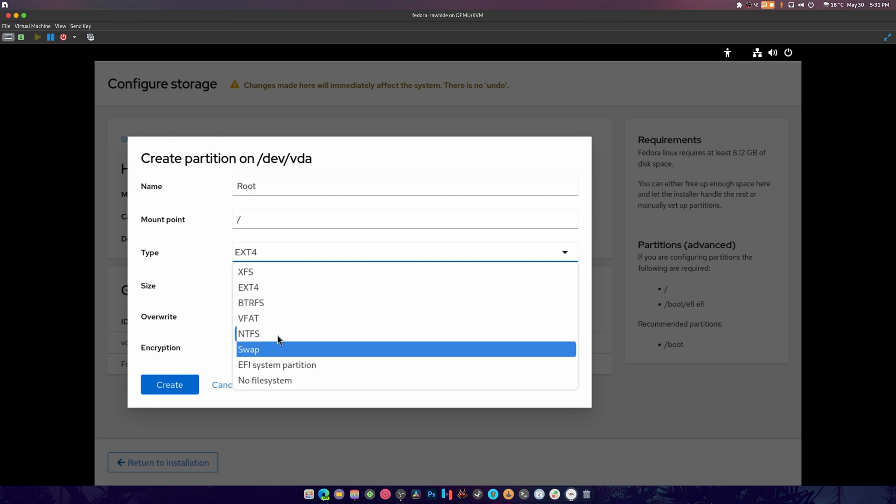
left_click(248, 287)
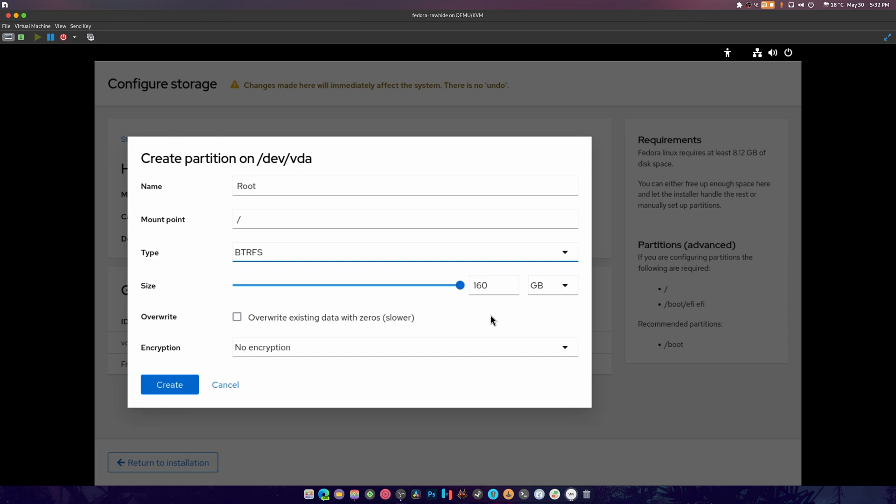
mouse_move(358, 326)
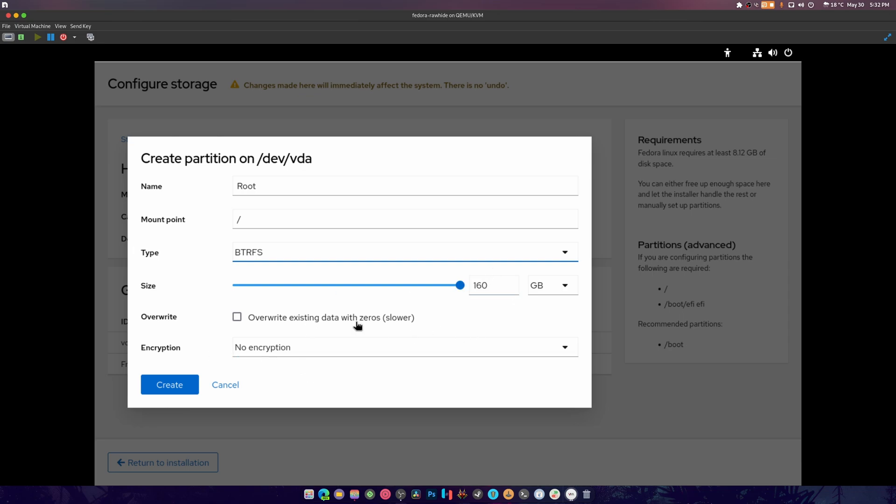
left_click(170, 384)
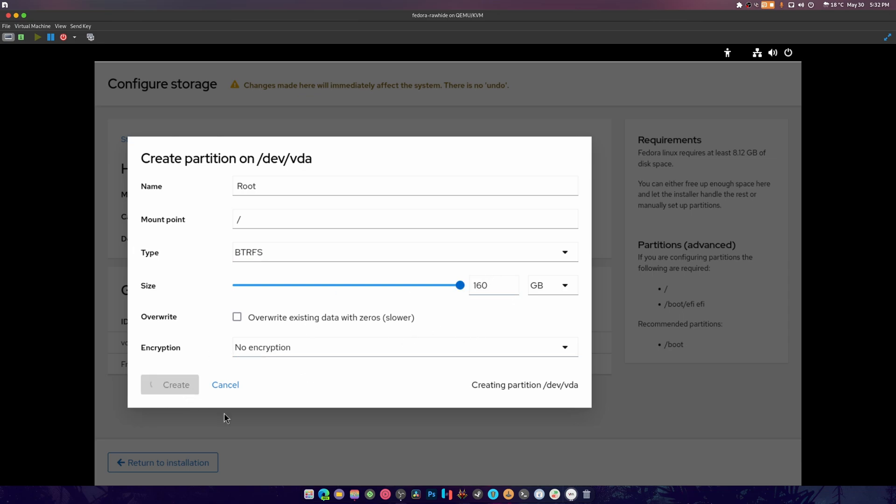
left_click(170, 385)
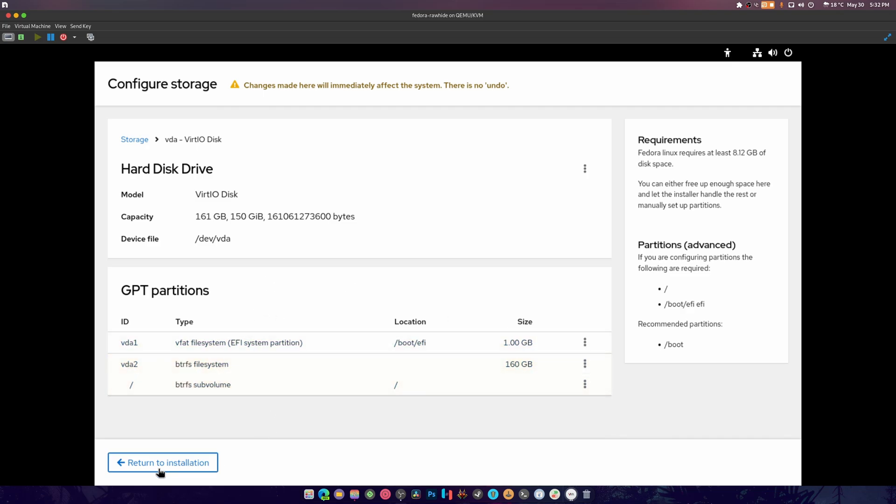
Return to the installer, dismiss the missing-root warning, and reformat vda2 as BTRFS Root at /
left_click(163, 463)
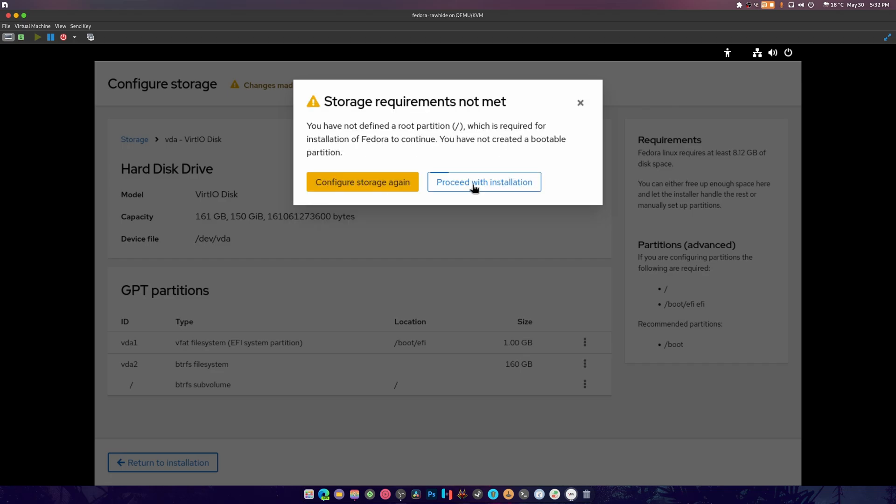
mouse_move(503, 131)
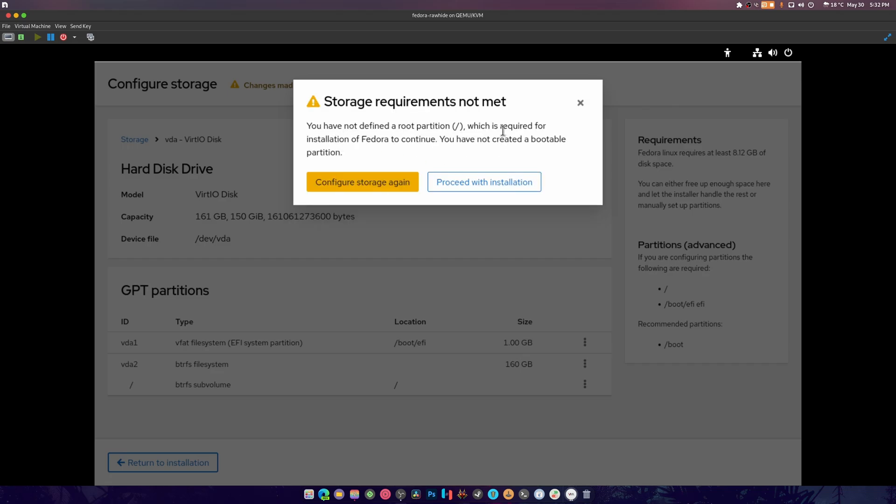
left_click(362, 182)
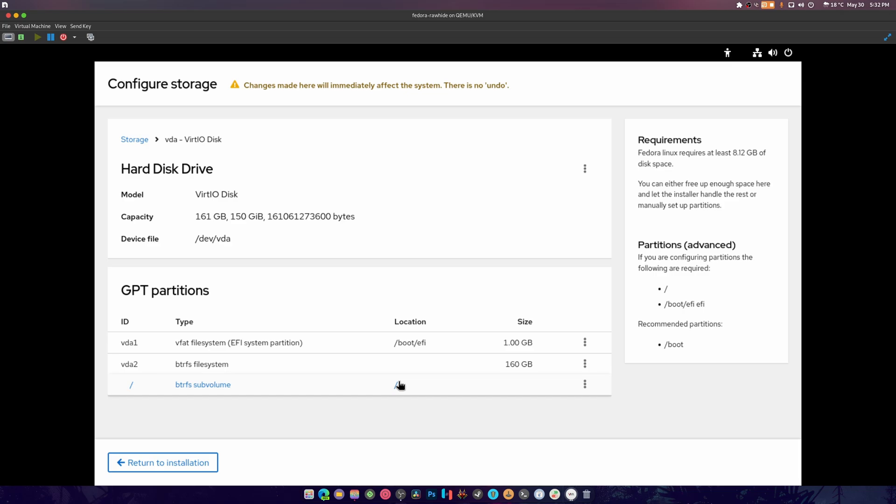
left_click(585, 363)
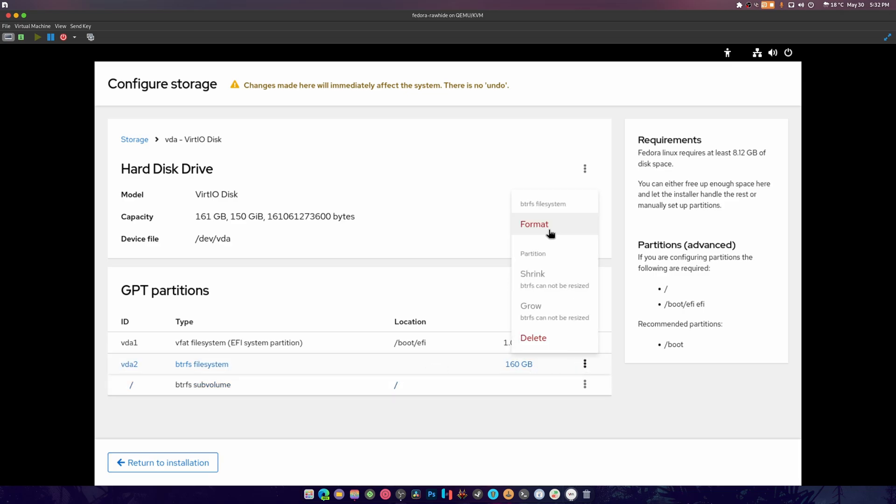
left_click(534, 224)
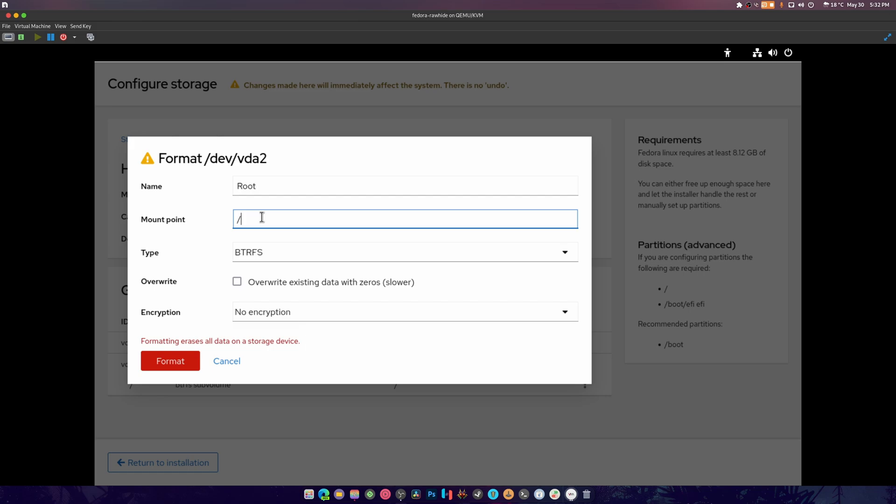
mouse_move(255, 220)
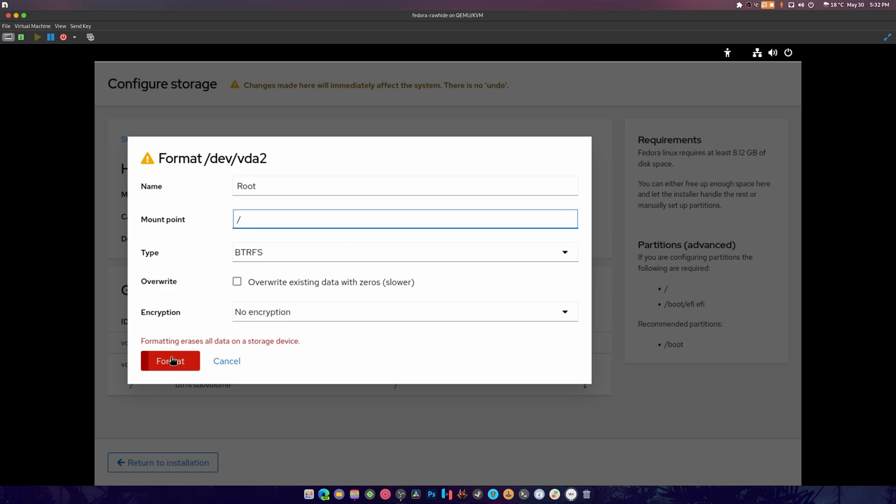
left_click(170, 361)
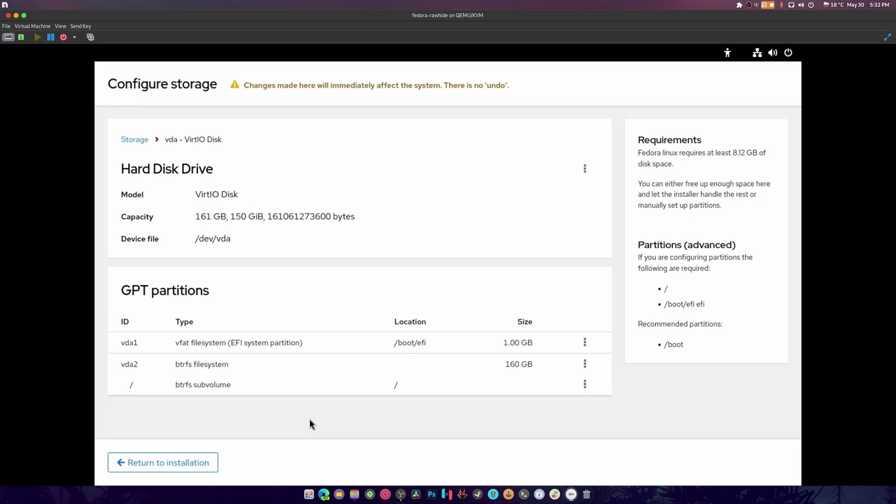
mouse_move(415, 390)
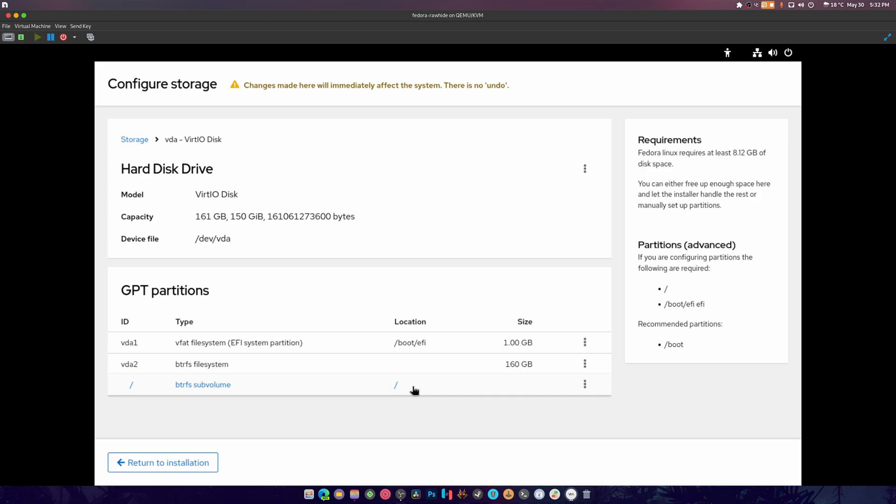
mouse_move(185, 454)
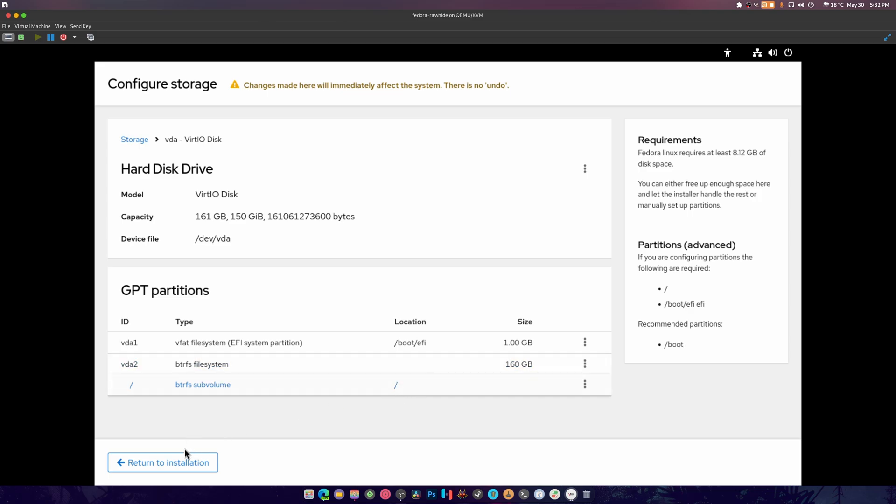
Return to the installer, proceed past the warning, and assign Root to the / mount
left_click(163, 463)
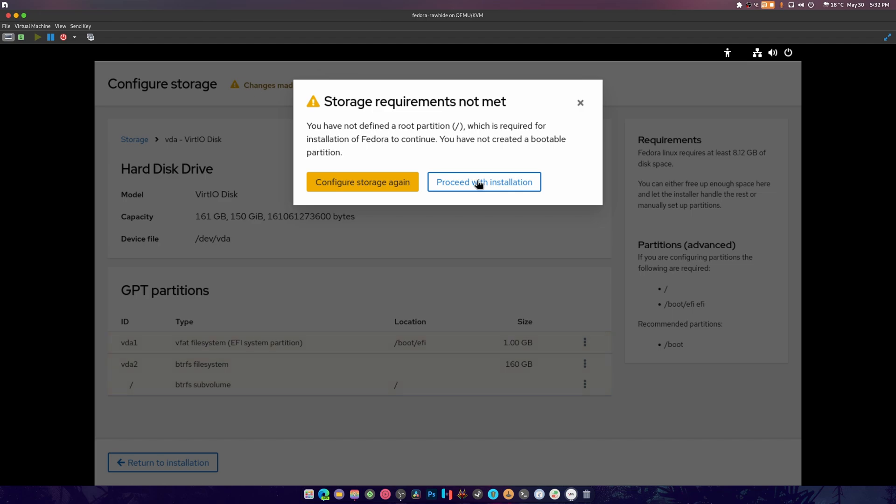
mouse_move(465, 126)
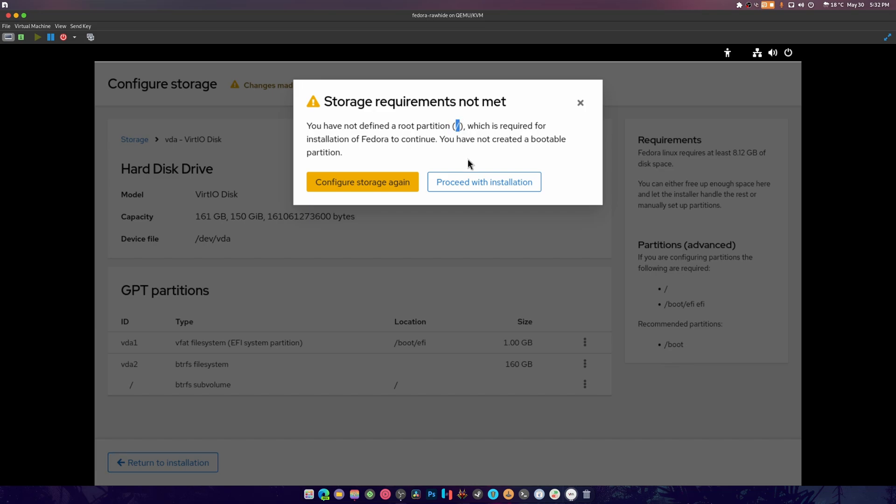
mouse_move(480, 127)
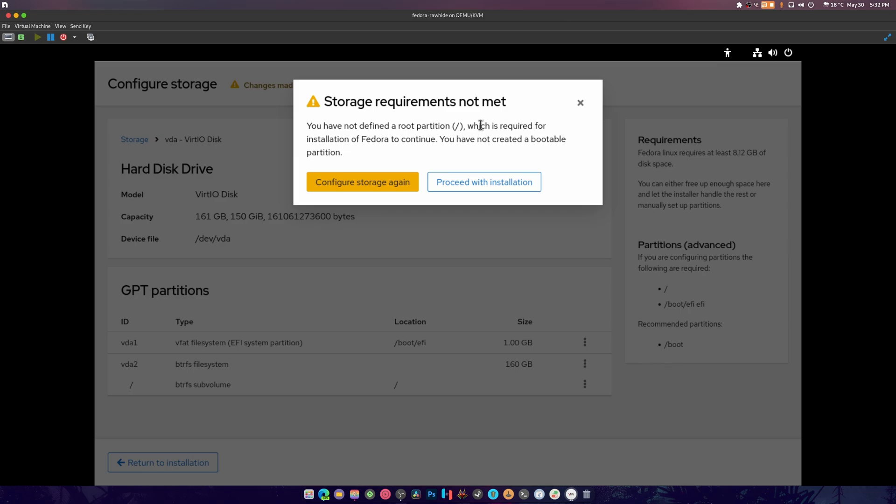
left_click(362, 182)
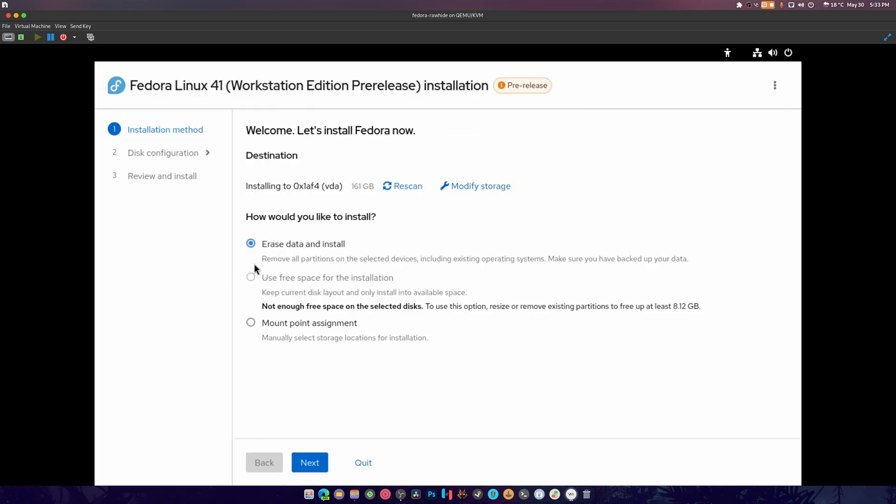
mouse_move(269, 381)
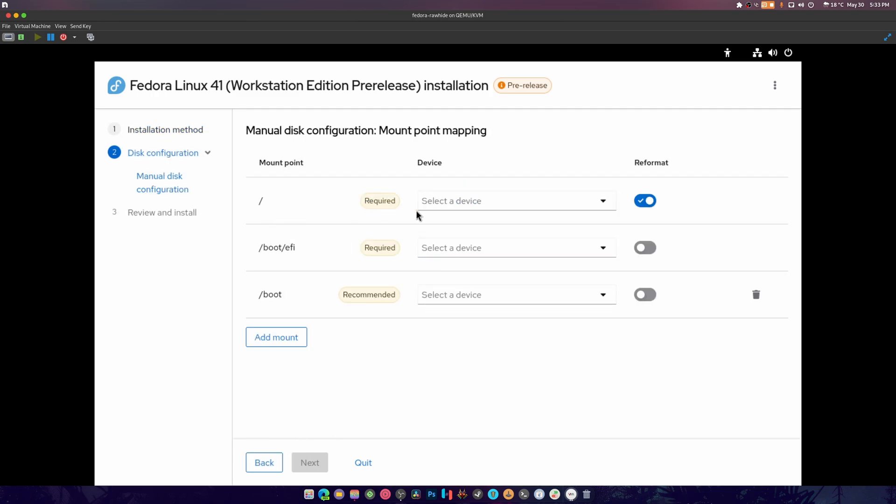
left_click(518, 201)
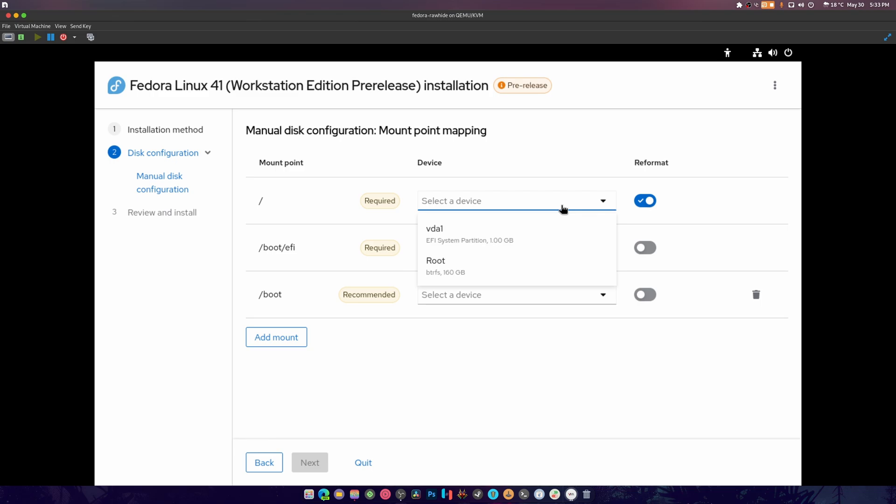
left_click(435, 262)
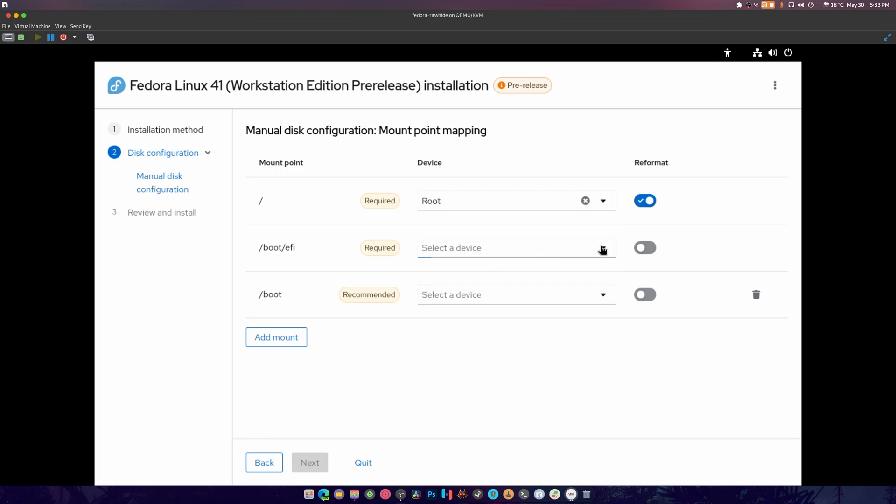
Assign vda1 to /boot/efi, then go back to the installation method step
left_click(516, 248)
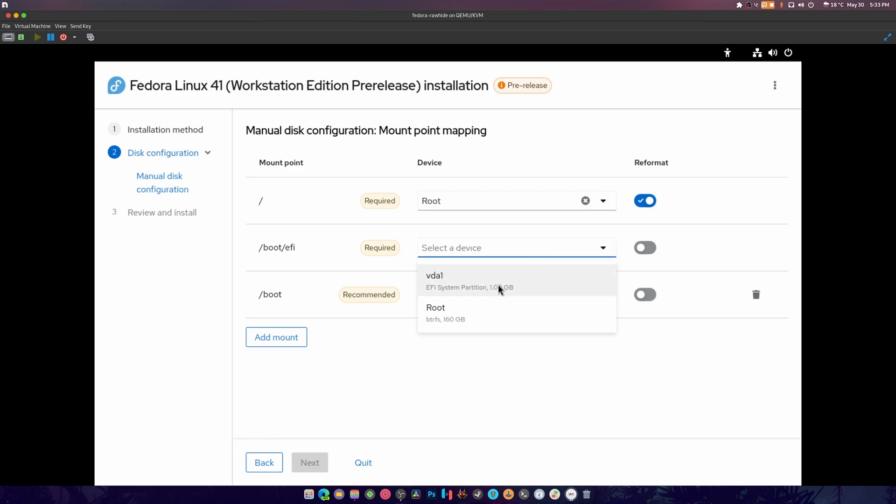
left_click(453, 280)
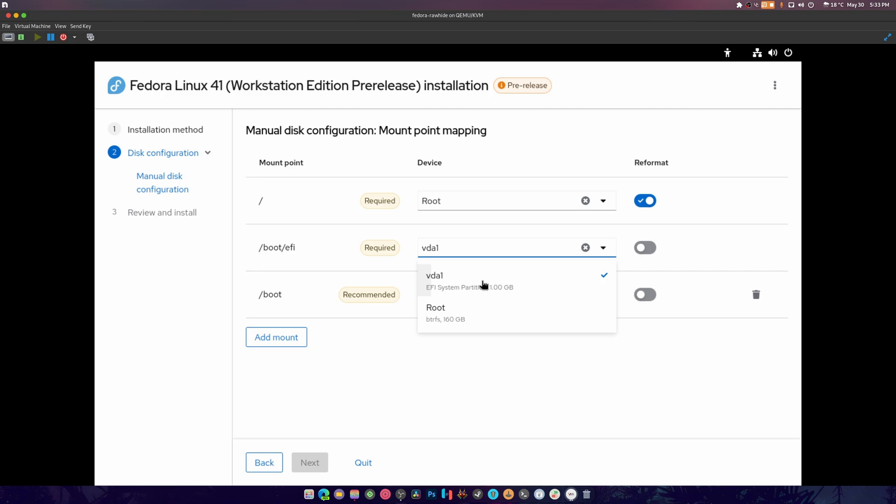
left_click(435, 275)
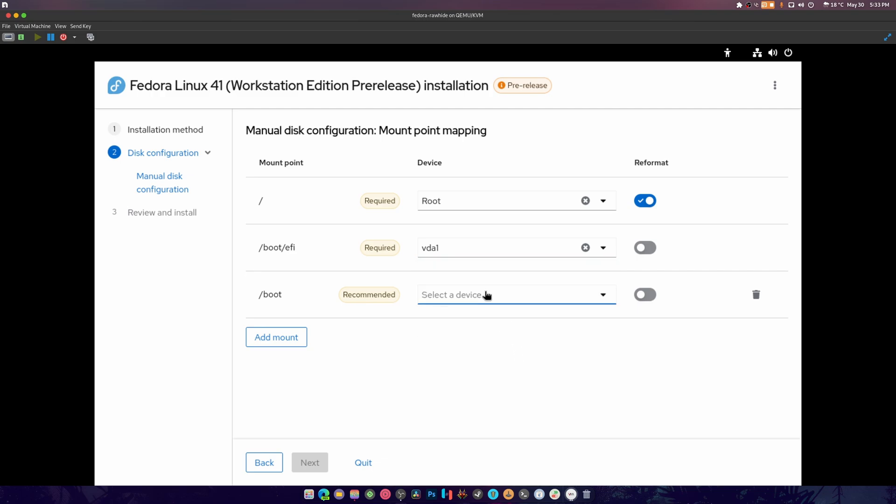
mouse_move(639, 387)
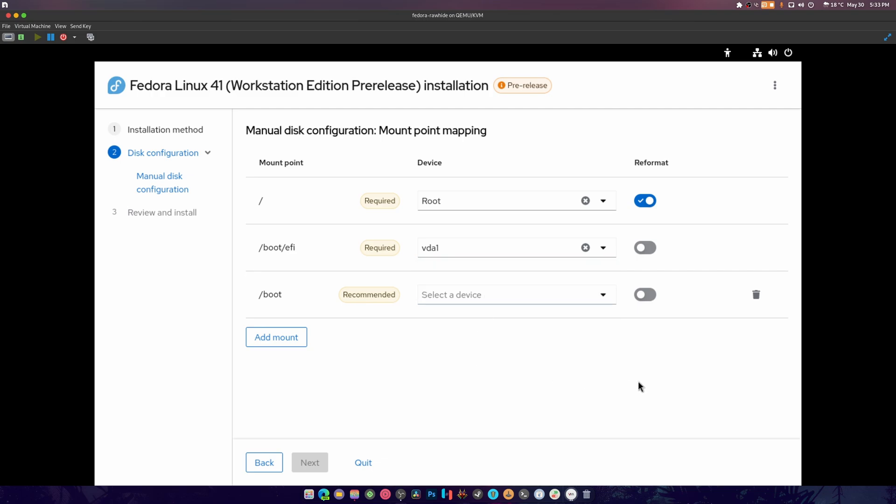
left_click(646, 247)
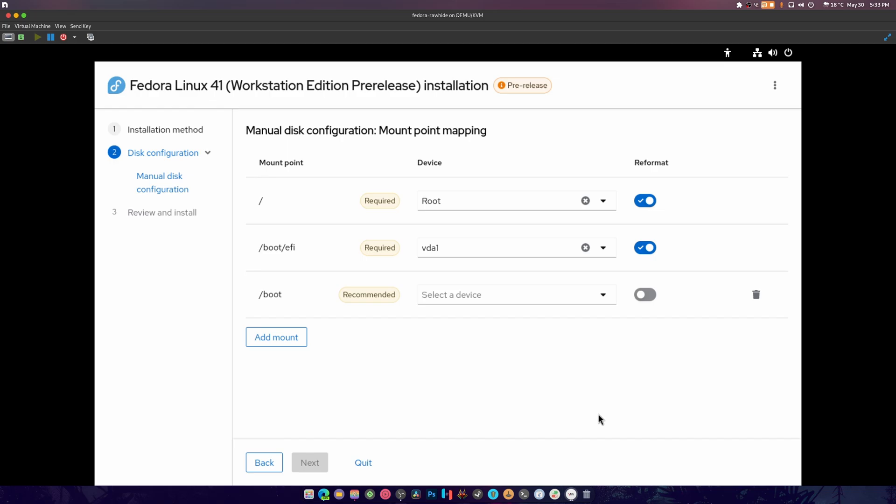
left_click(263, 462)
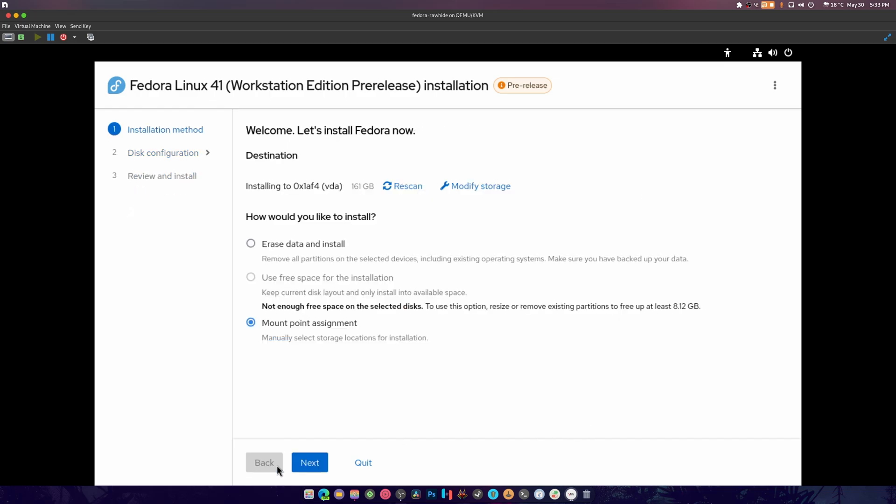
Delete the 160 GB btrfs partition in the storage editor
left_click(480, 185)
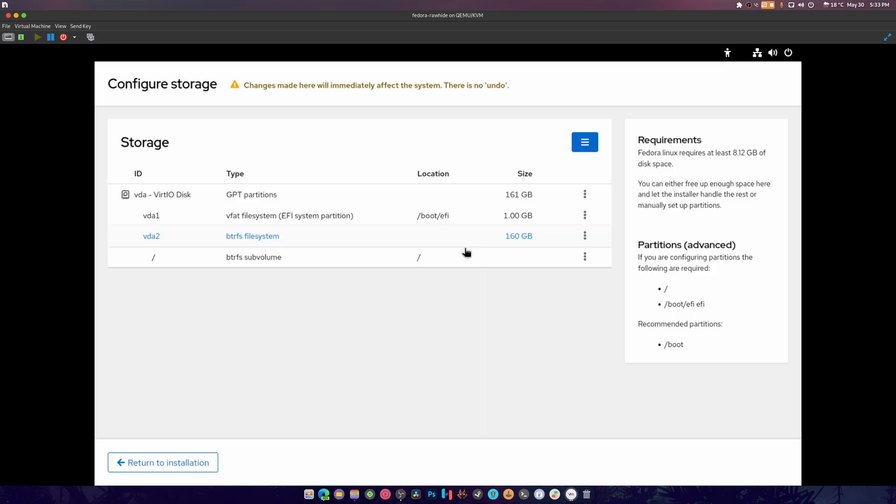
mouse_move(561, 227)
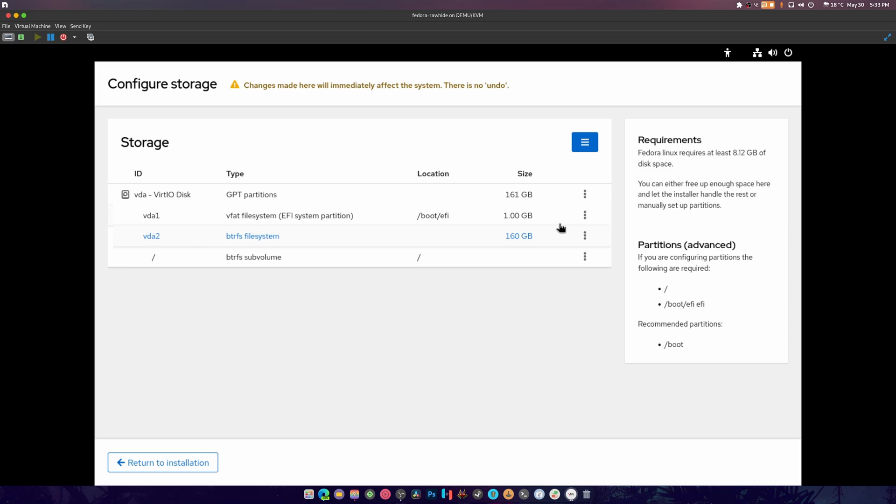
left_click(584, 235)
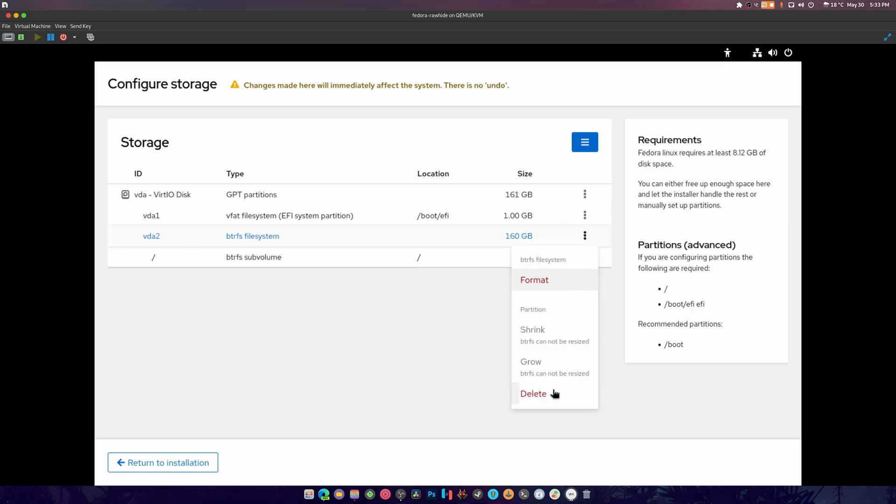
left_click(533, 394)
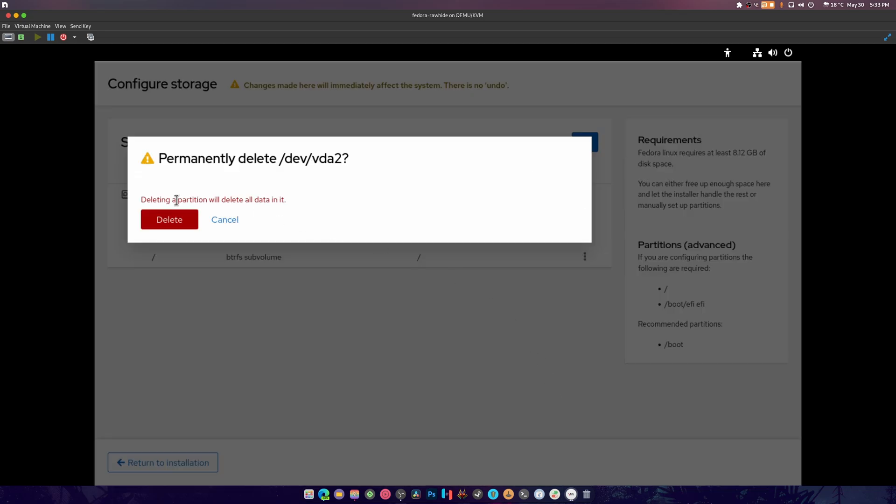
left_click(169, 219)
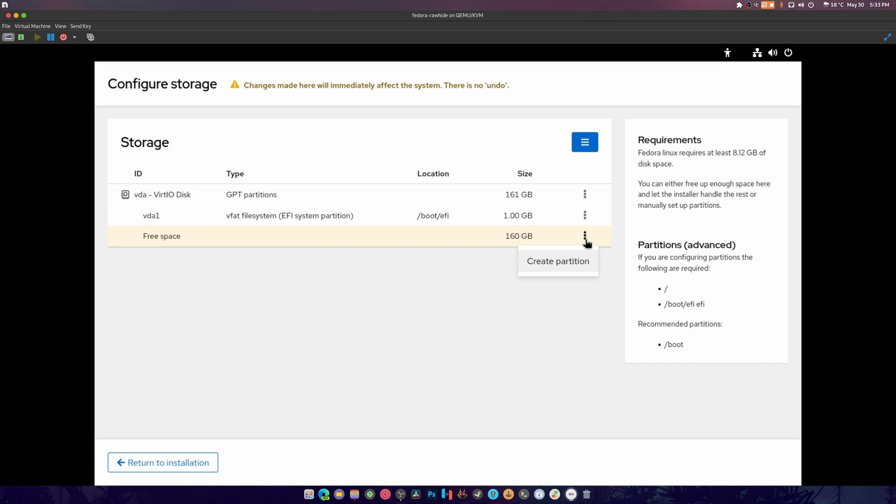
Create a 1 GB EXT4 partition named Boot mounted at /boot
left_click(558, 261)
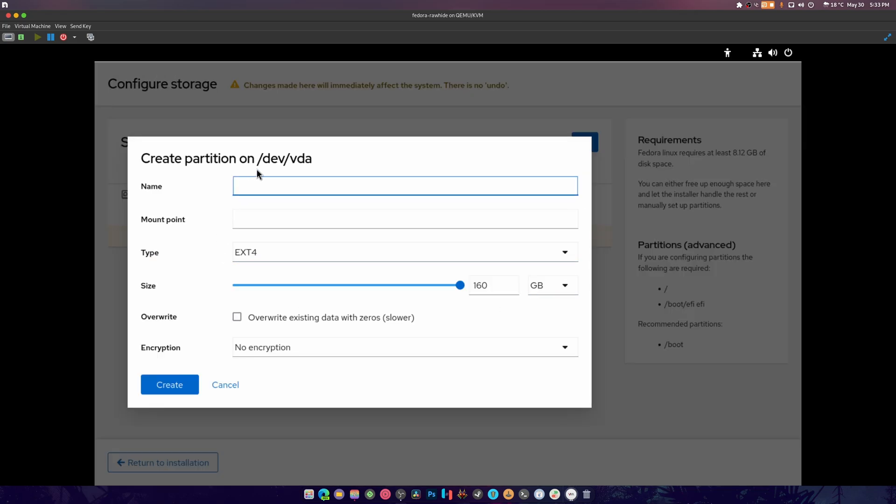
type("Boot")
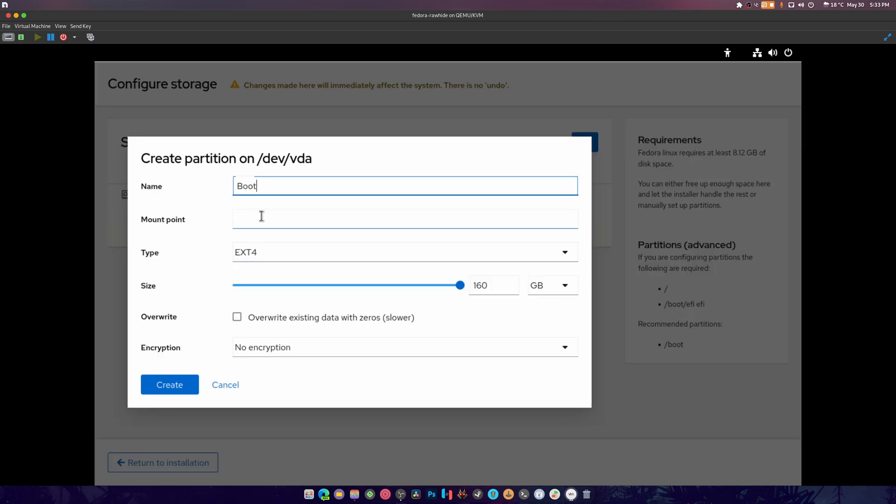
type("/bioo")
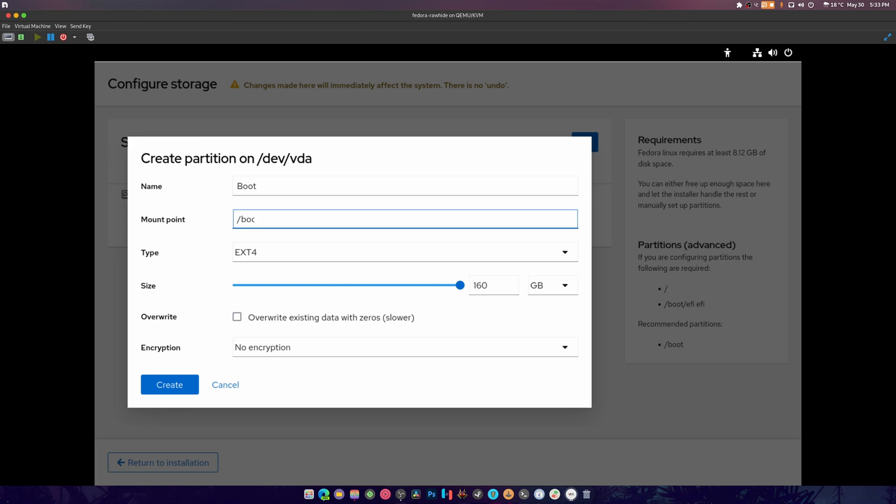
left_click(400, 252)
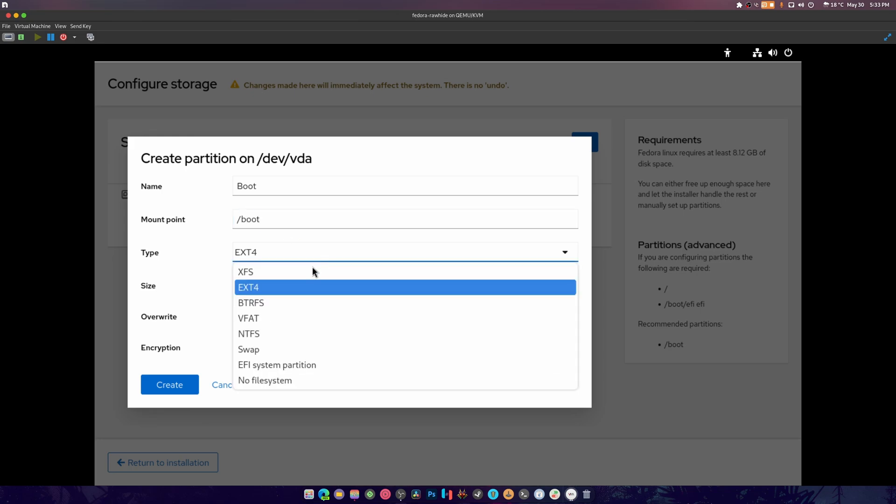
left_click(249, 287)
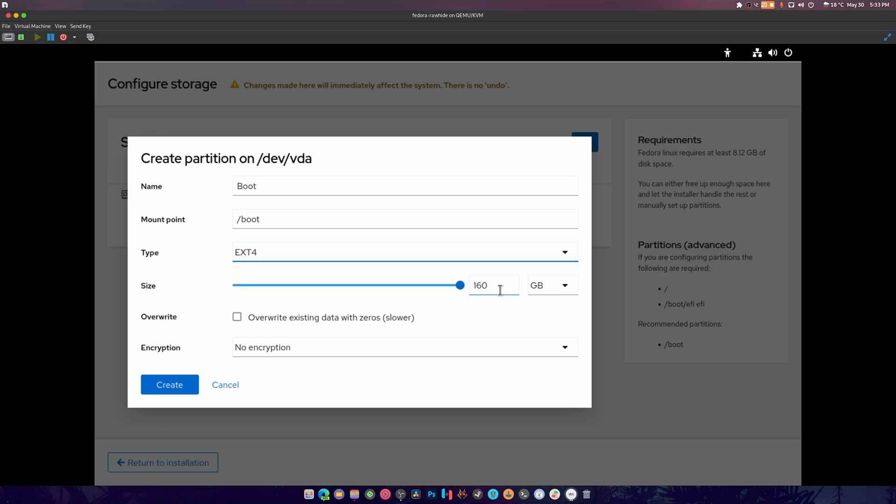
type("1")
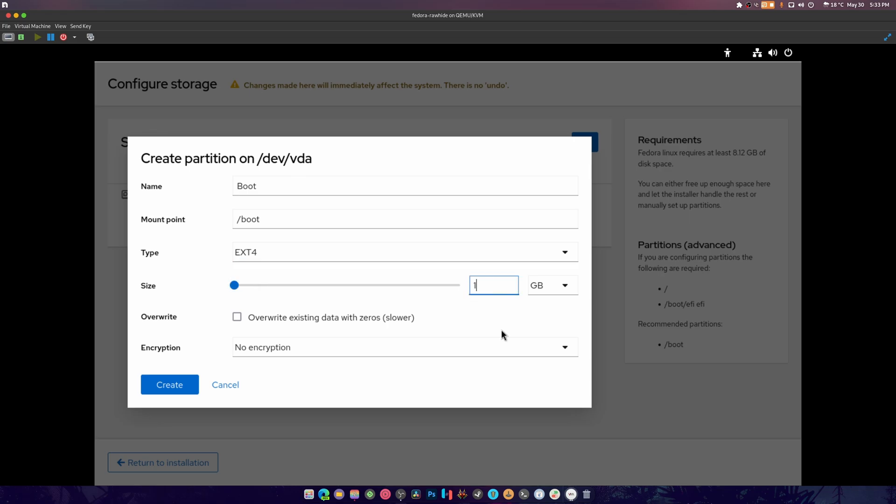
left_click(170, 385)
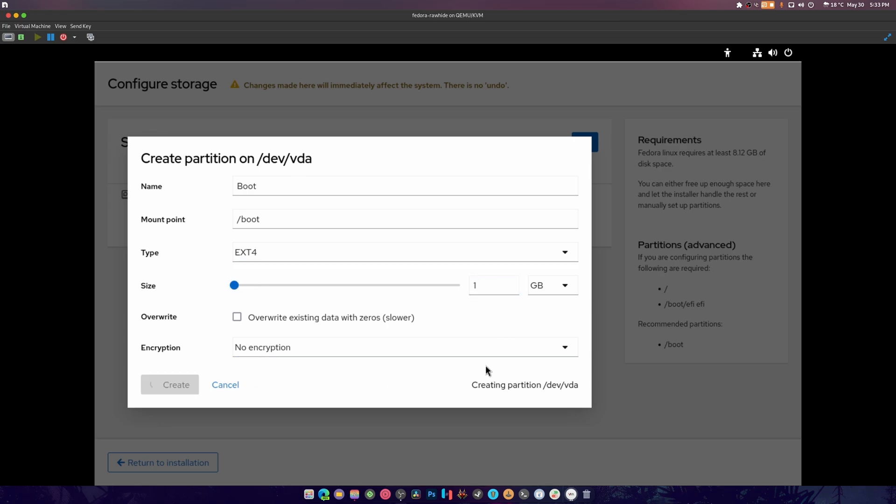
left_click(170, 384)
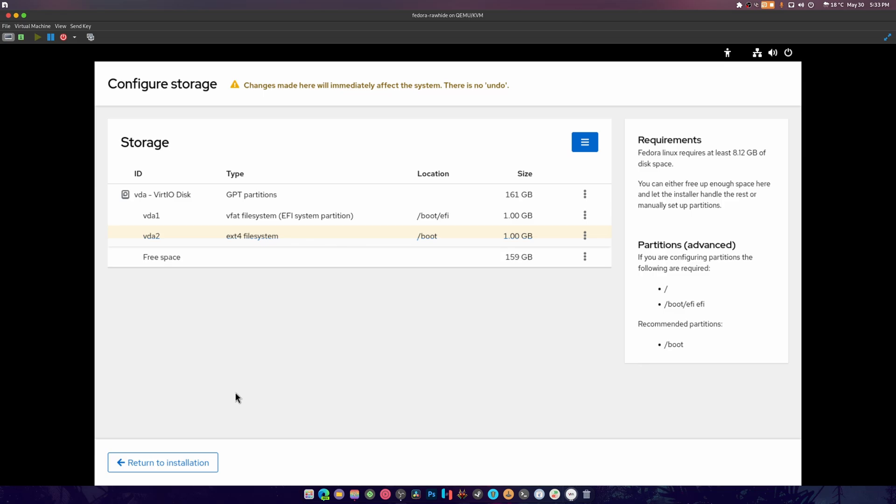
Create a 159 GB BTRFS partition named Root at / and return to the installer
left_click(585, 257)
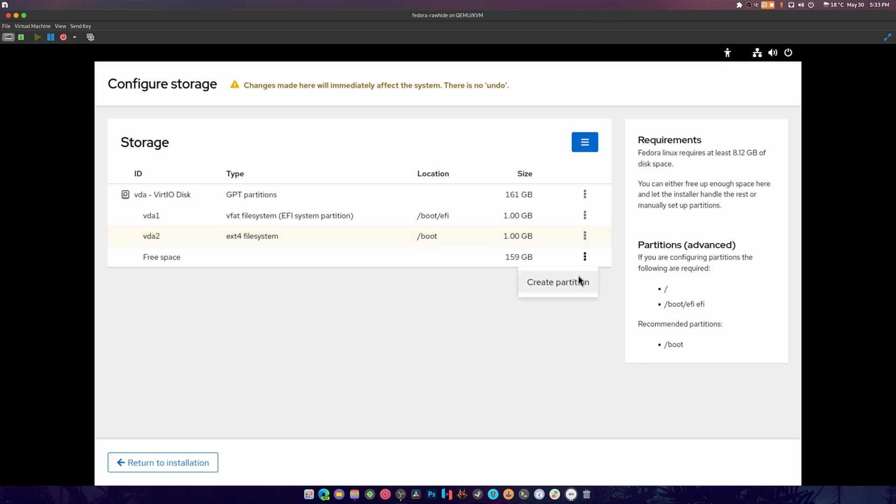
left_click(558, 282)
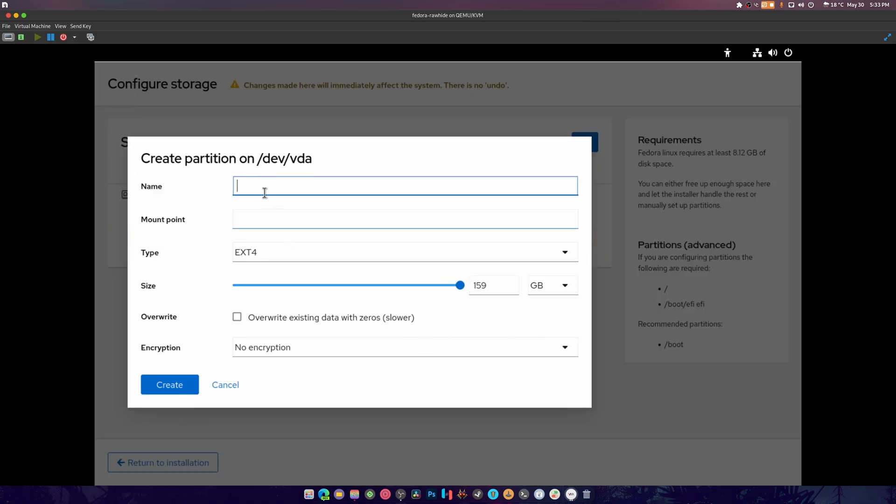
type("Root")
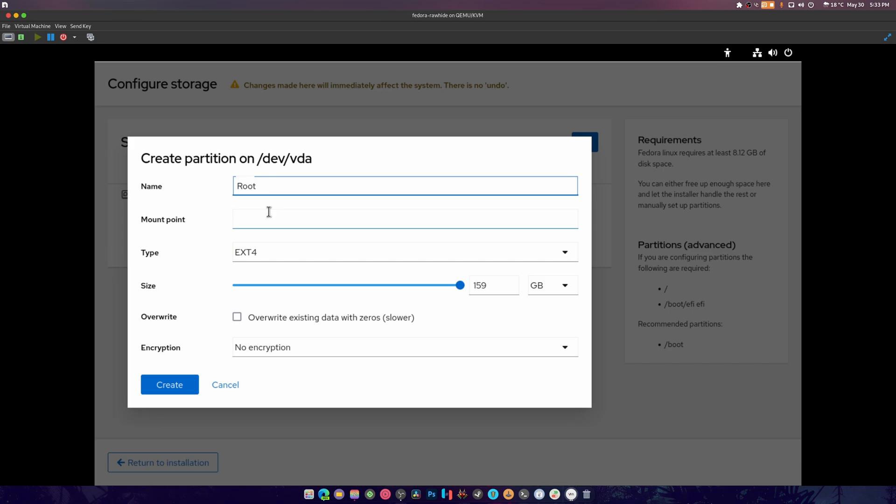
type("/")
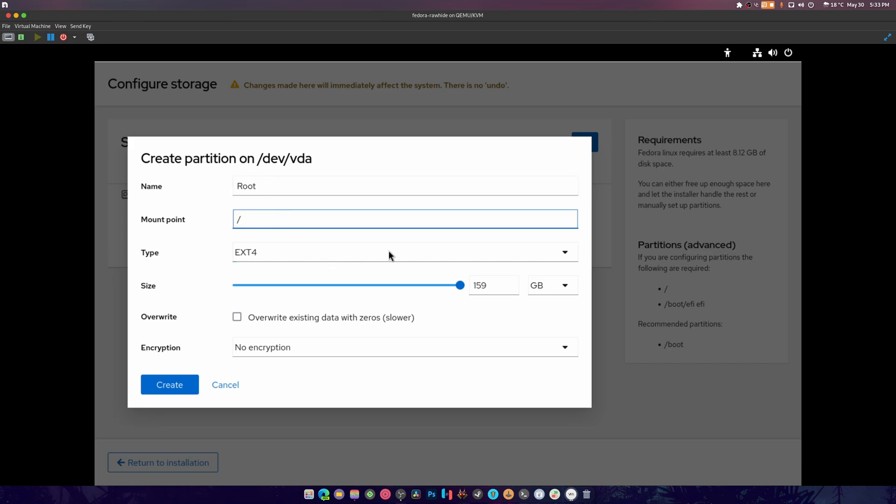
left_click(399, 252)
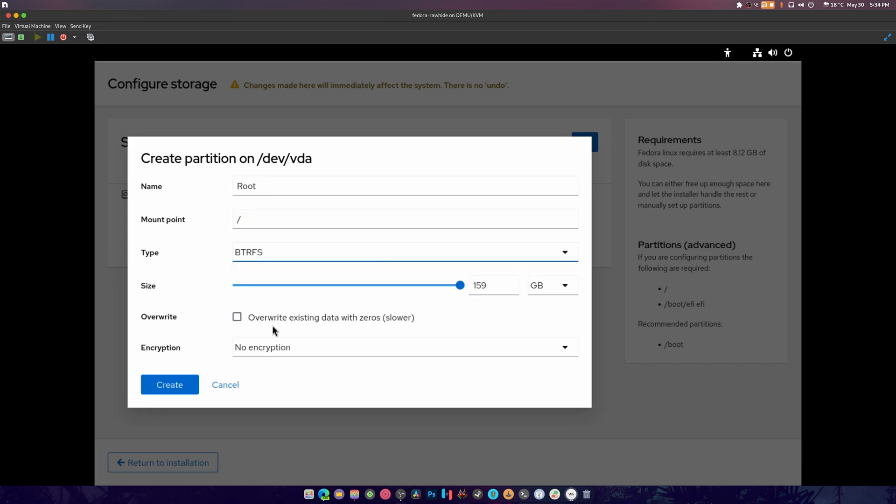
left_click(170, 385)
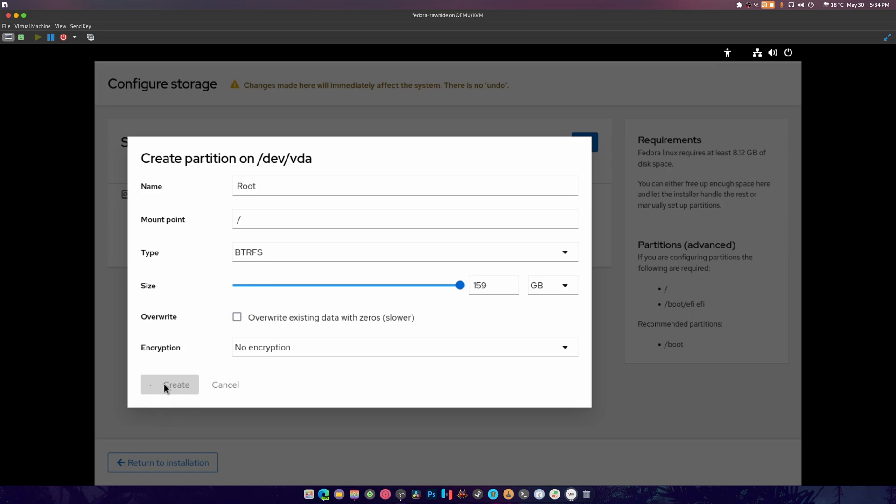
left_click(170, 385)
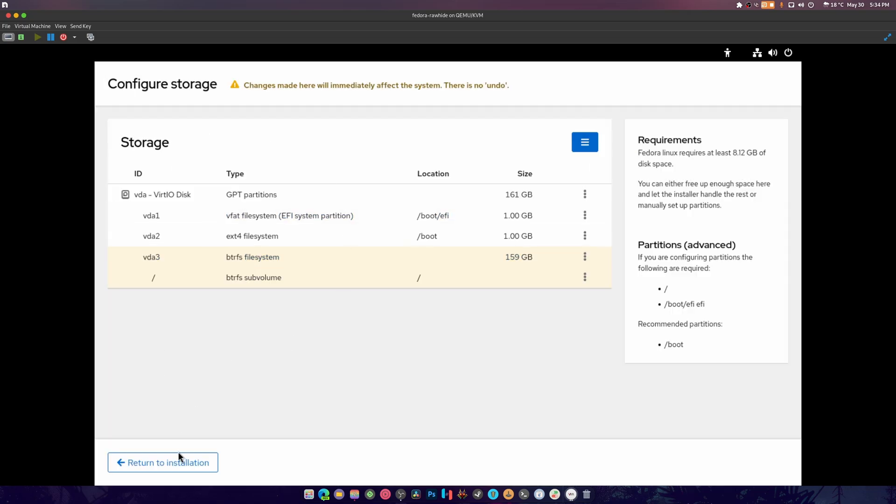
left_click(162, 462)
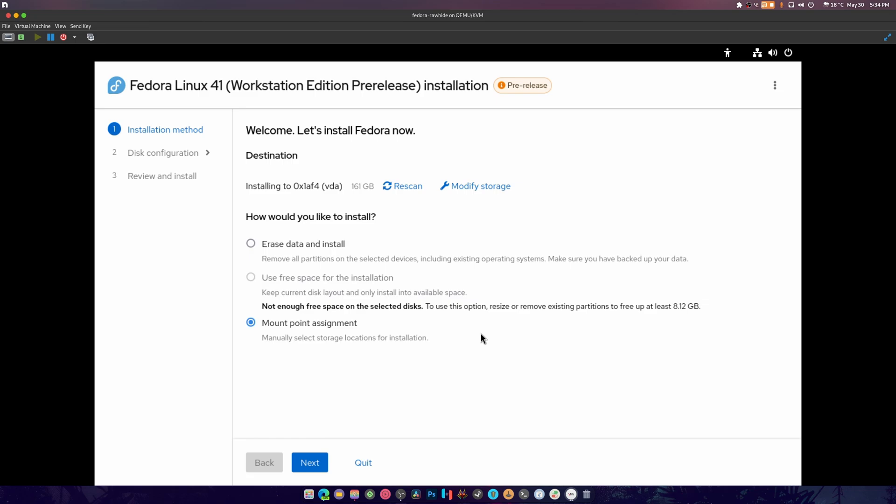
Map / to Root, /boot/efi to vda1 and /boot to vda2
left_click(309, 462)
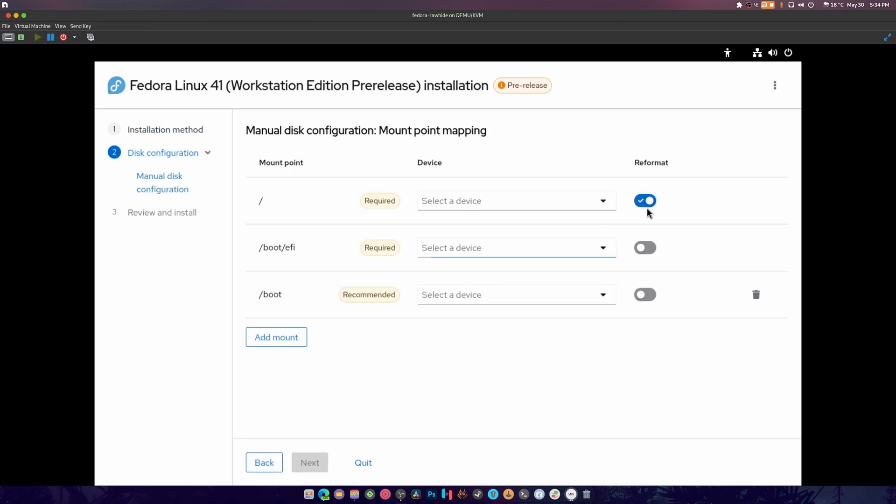
left_click(516, 201)
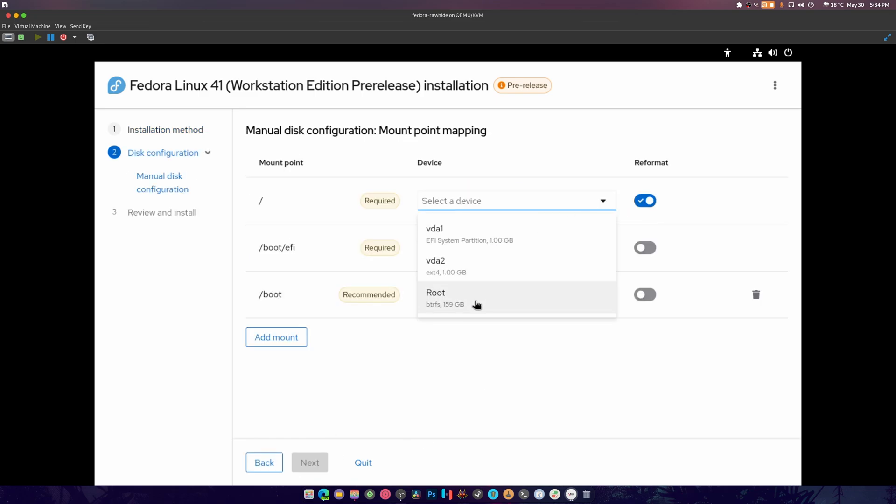
left_click(436, 292)
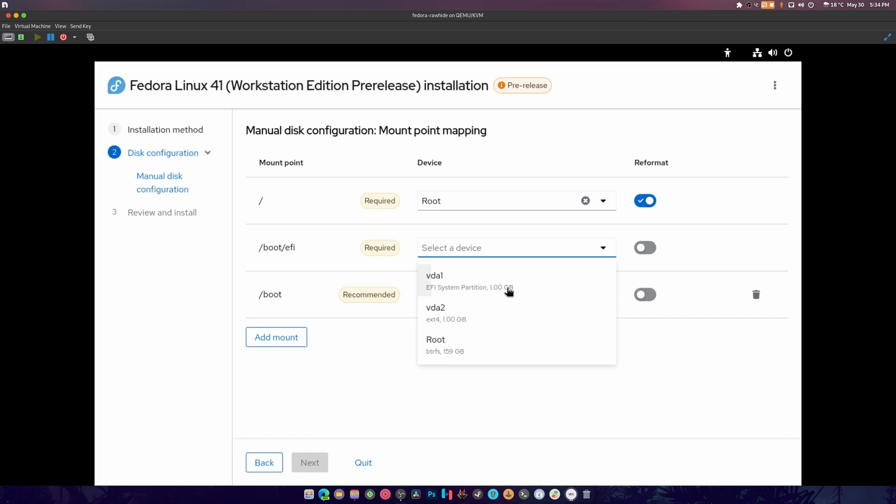
left_click(435, 275)
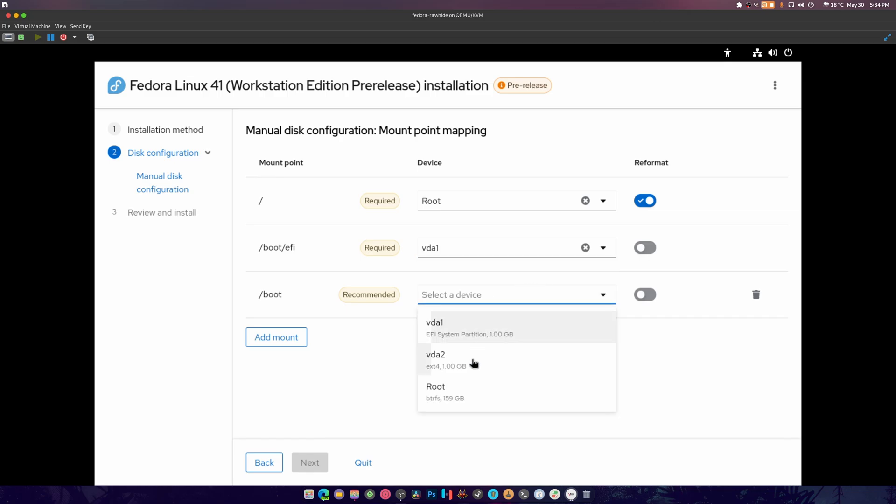
left_click(436, 355)
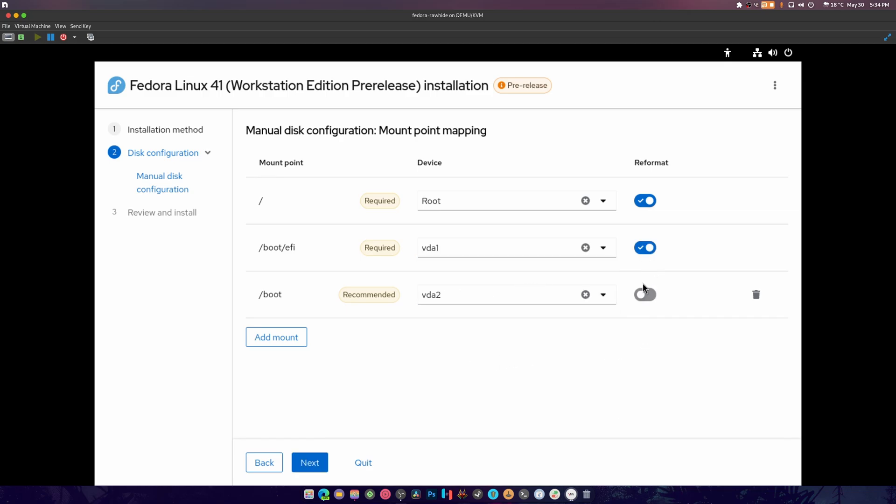
Apply the mount point assignment and confirm starting the installation
left_click(309, 462)
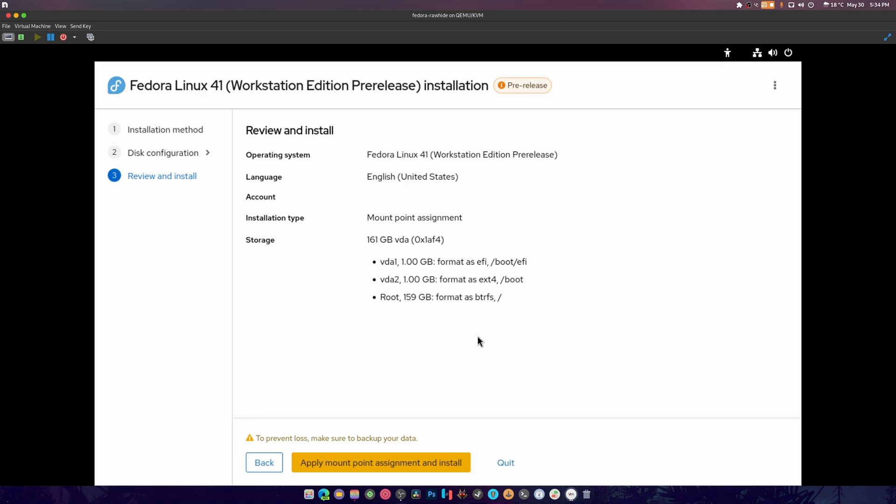
mouse_move(487, 278)
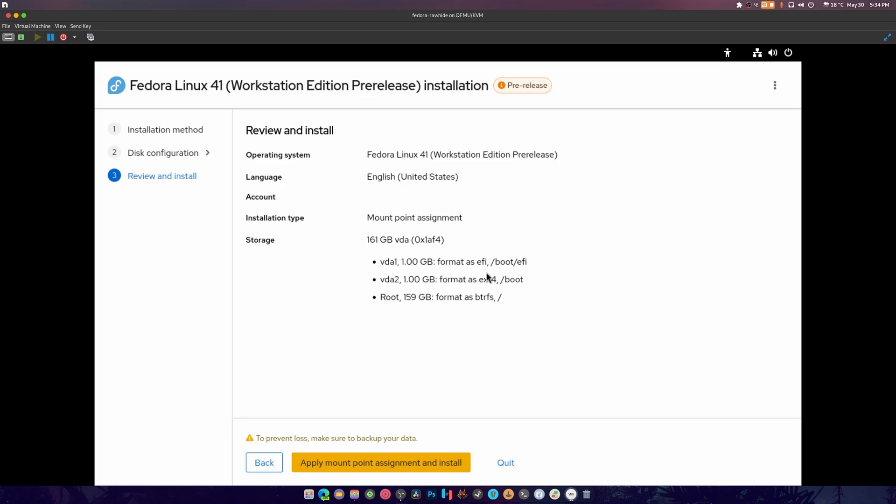
left_click(381, 462)
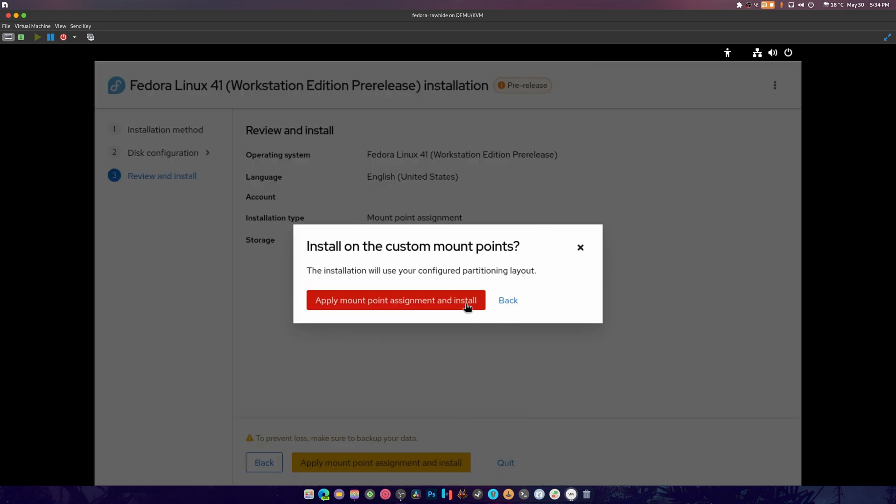
left_click(396, 301)
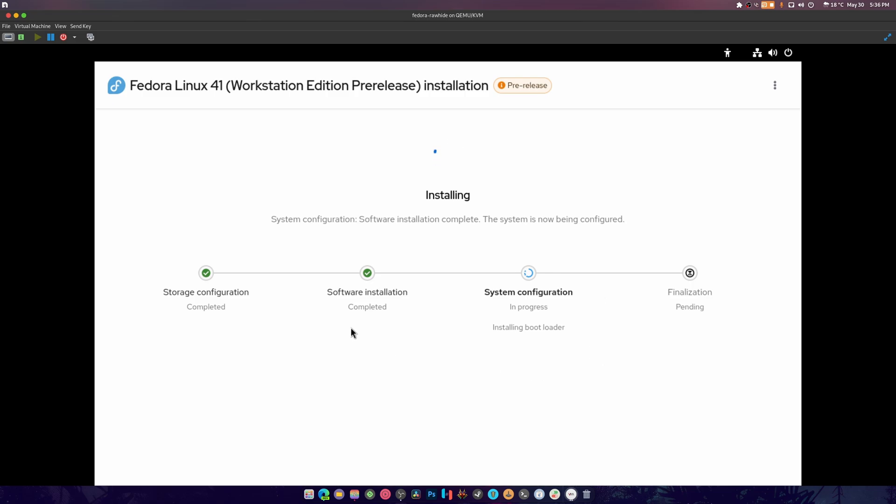
mouse_move(448, 386)
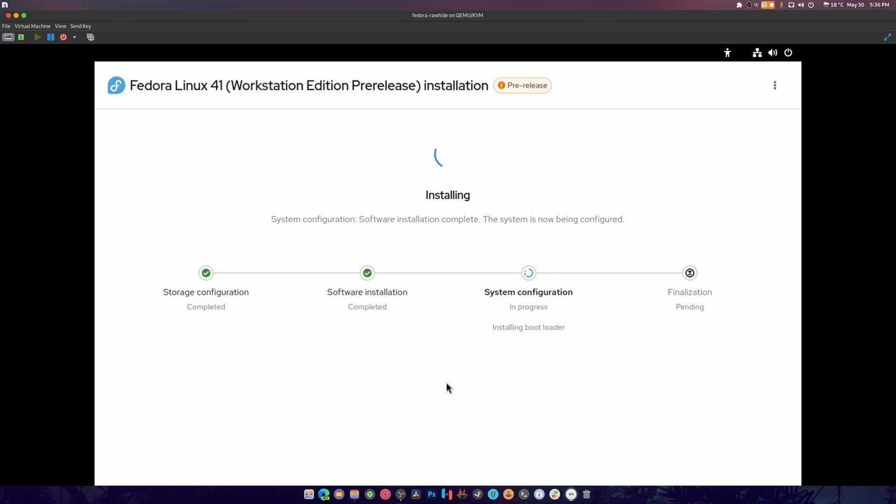
mouse_move(619, 302)
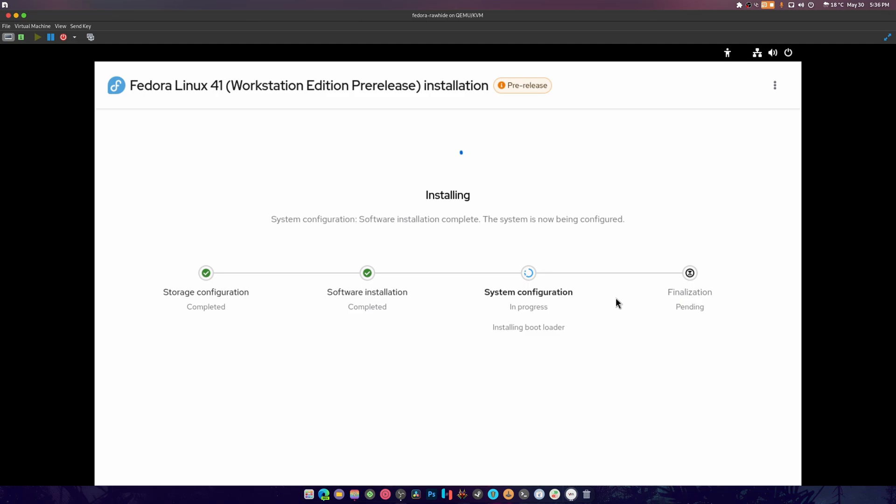
mouse_move(588, 350)
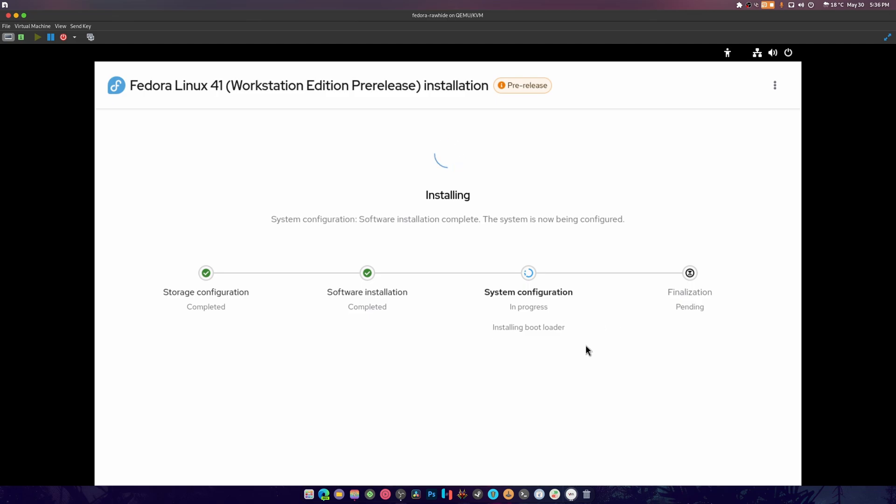
mouse_move(578, 396)
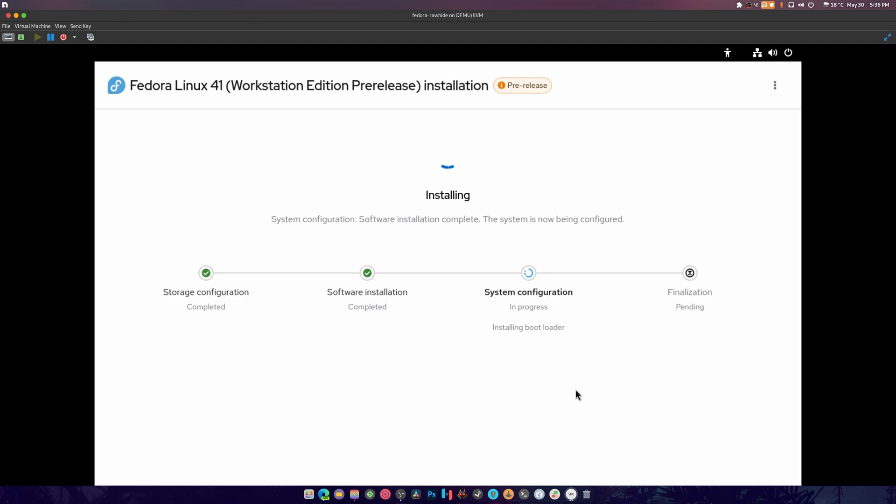
mouse_move(583, 384)
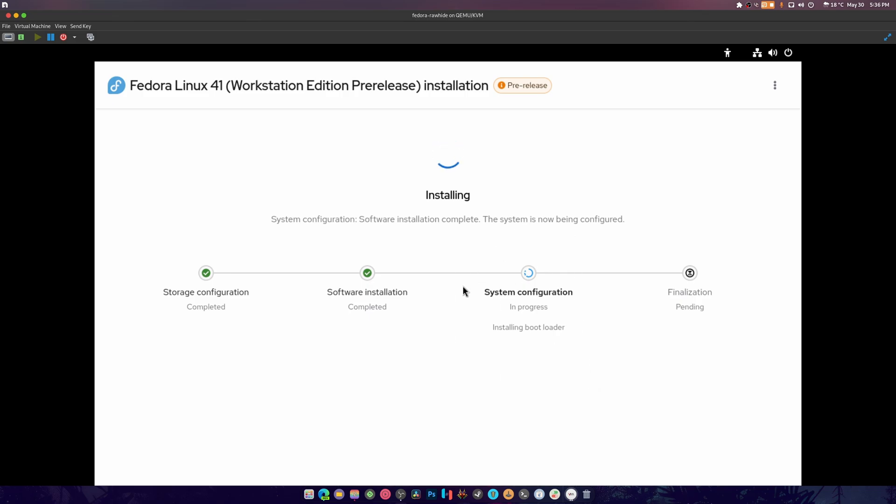
mouse_move(530, 350)
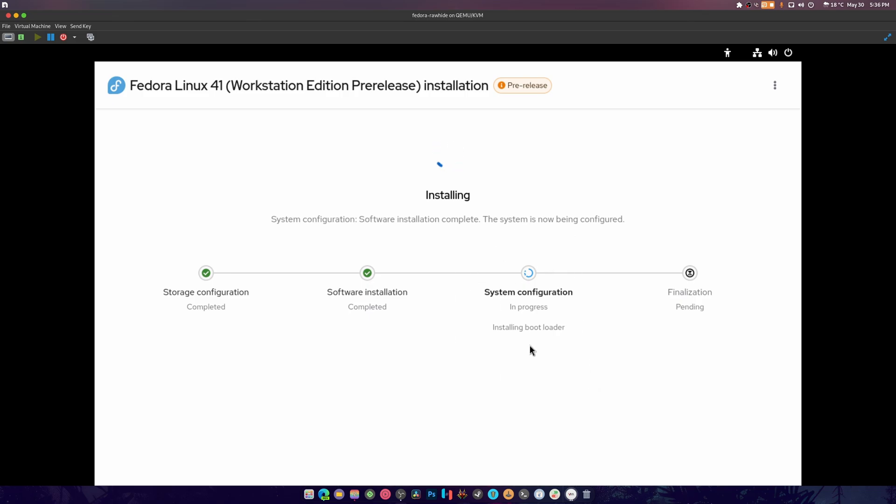
mouse_move(491, 95)
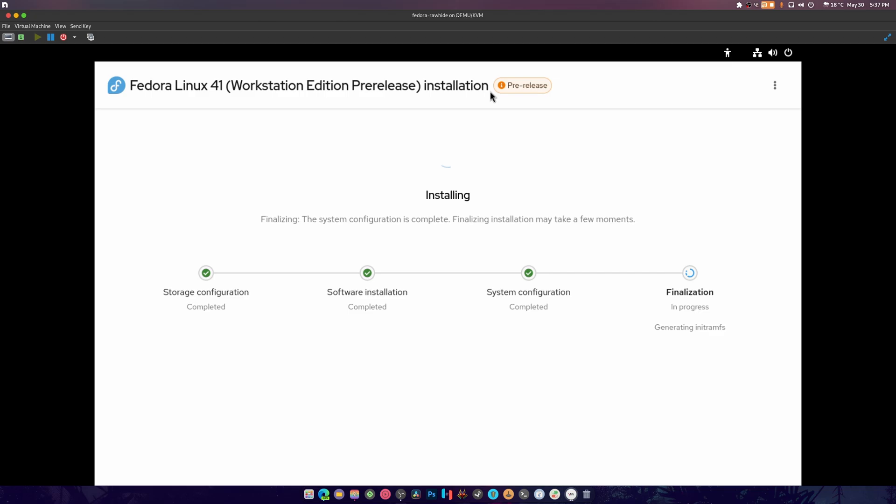
mouse_move(480, 90)
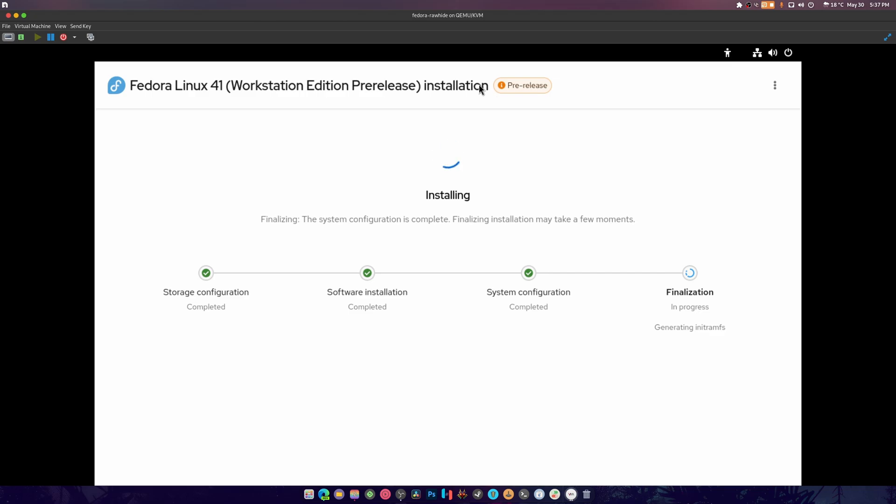
Browse Add Hardware options (Storage, Graphics, PCI Host Device) in VM details, then return to the console
left_click(22, 38)
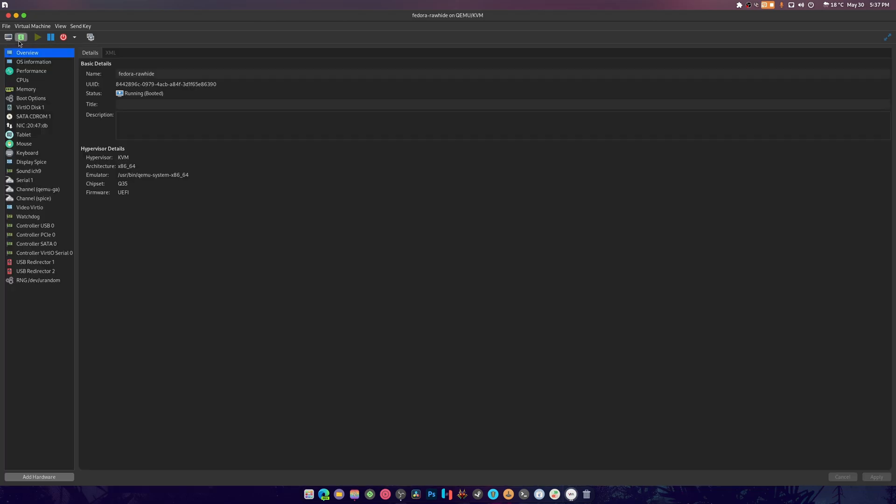
left_click(39, 477)
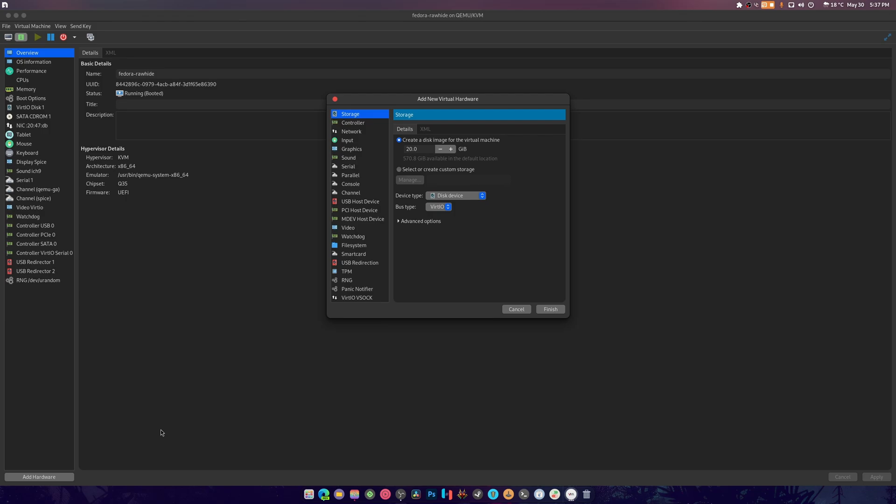
mouse_move(385, 265)
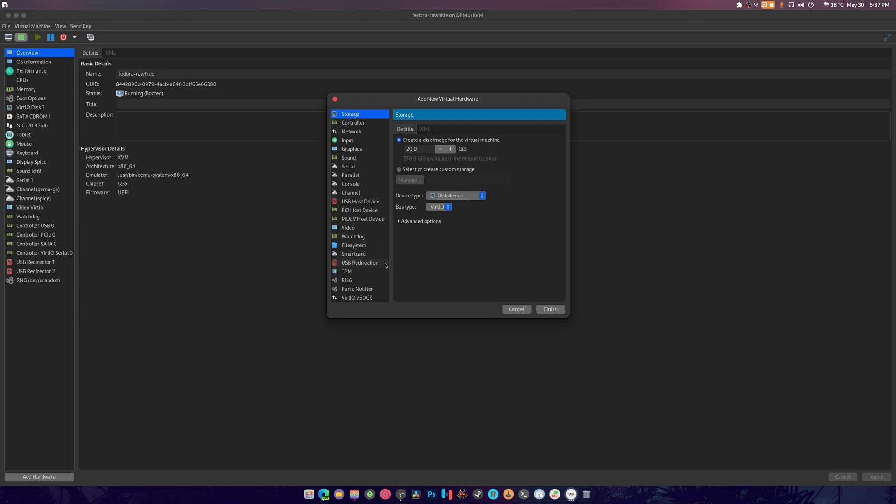
left_click(351, 148)
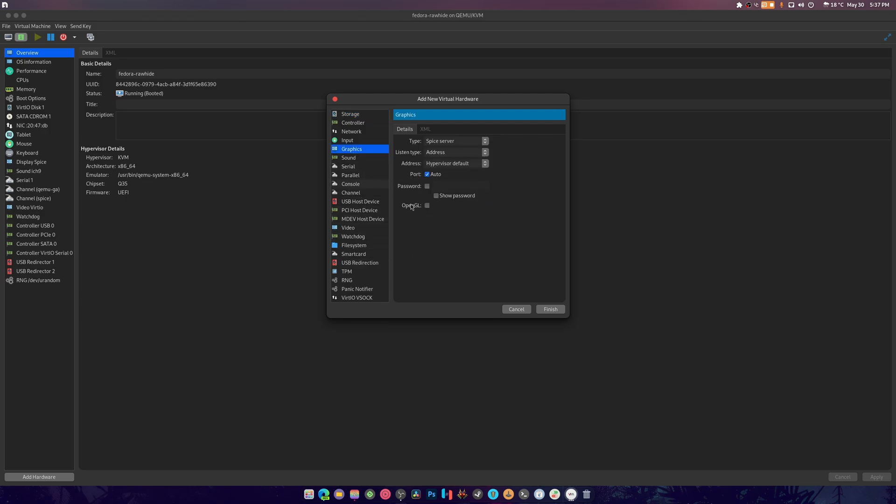
left_click(359, 210)
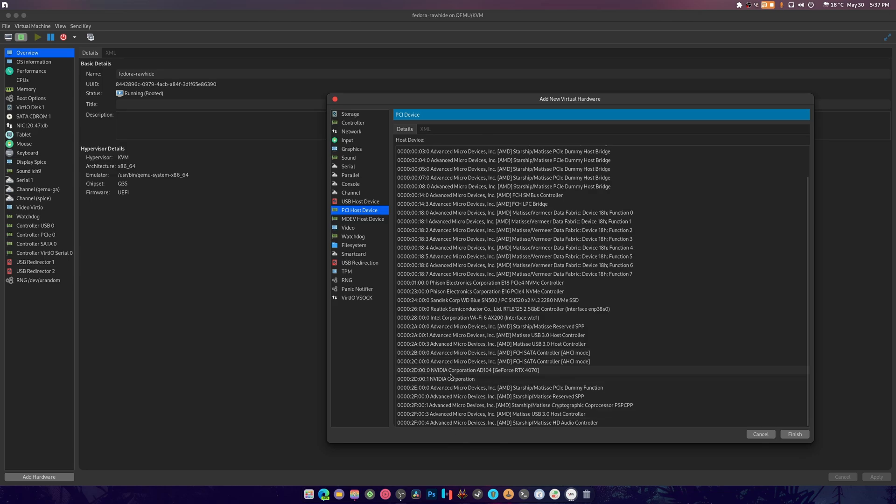
left_click(761, 434)
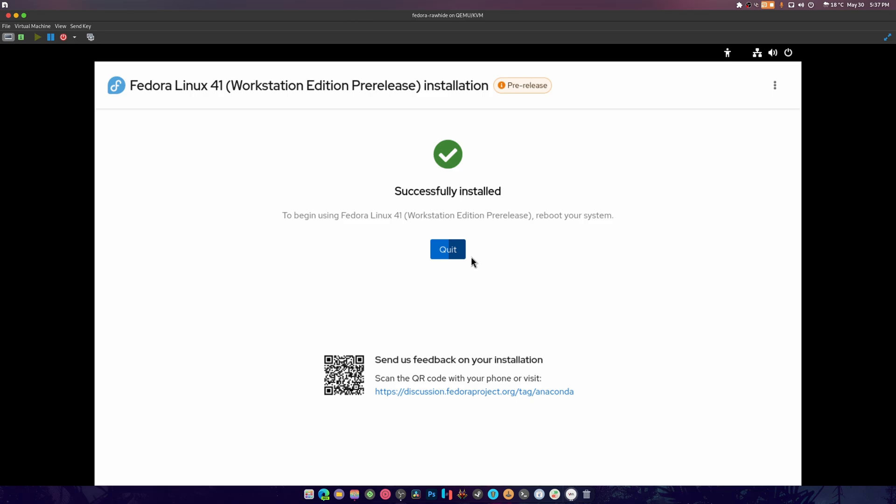
Quit the finished installer so the VM reboots into the Fedora 41 first-run welcome
left_click(448, 249)
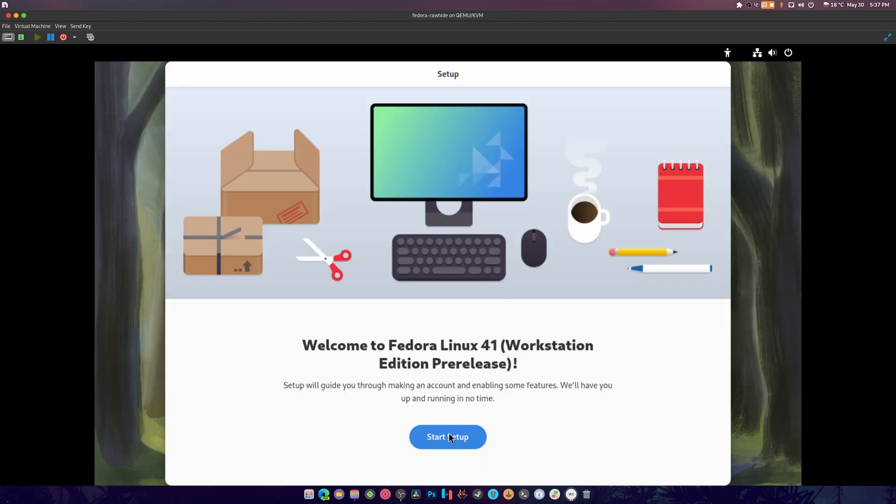
Start setup, accepting the detected time zone and skipping third-party repositories
left_click(448, 437)
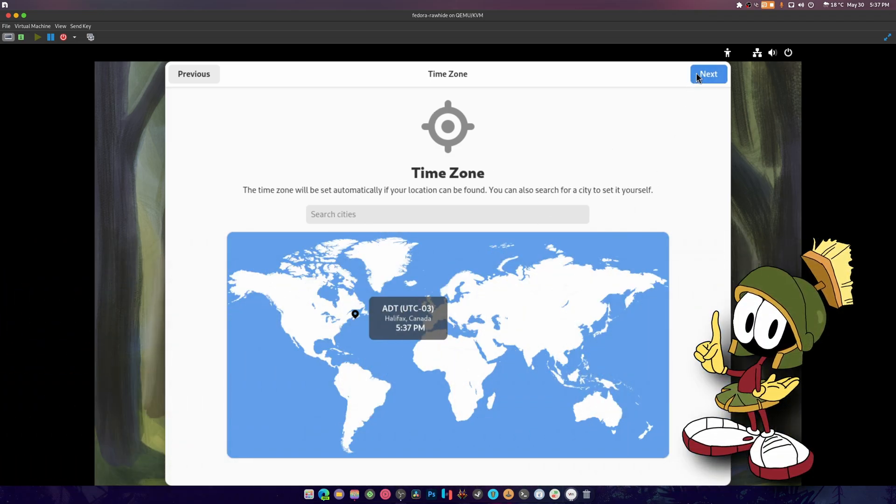
left_click(709, 74)
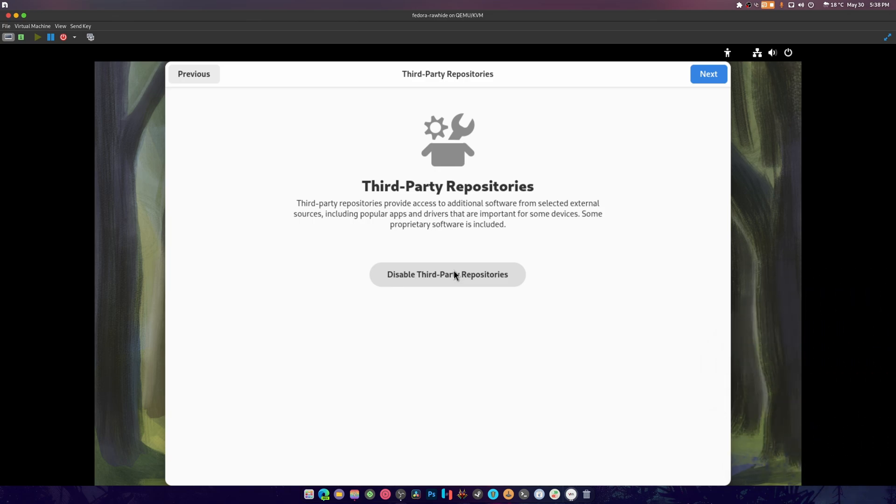
left_click(710, 73)
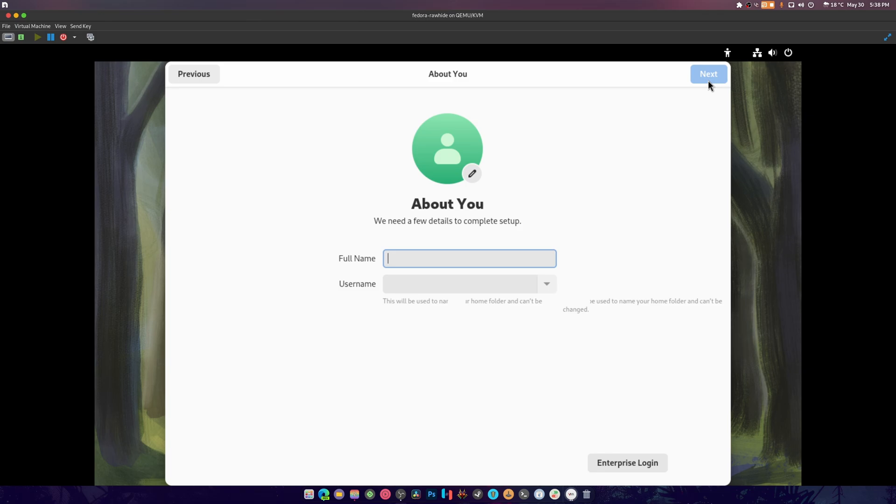
Create the local user 'matt' with a password and finish setup to reach the desktop
type("matt")
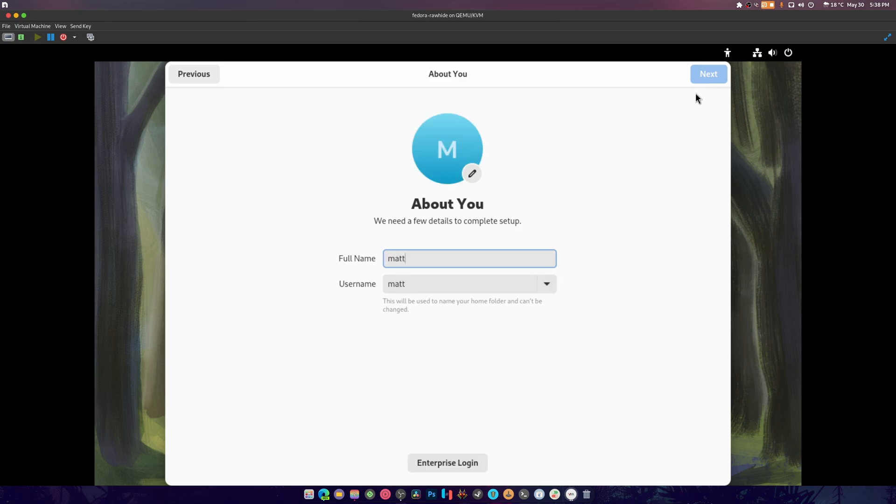
left_click(709, 73)
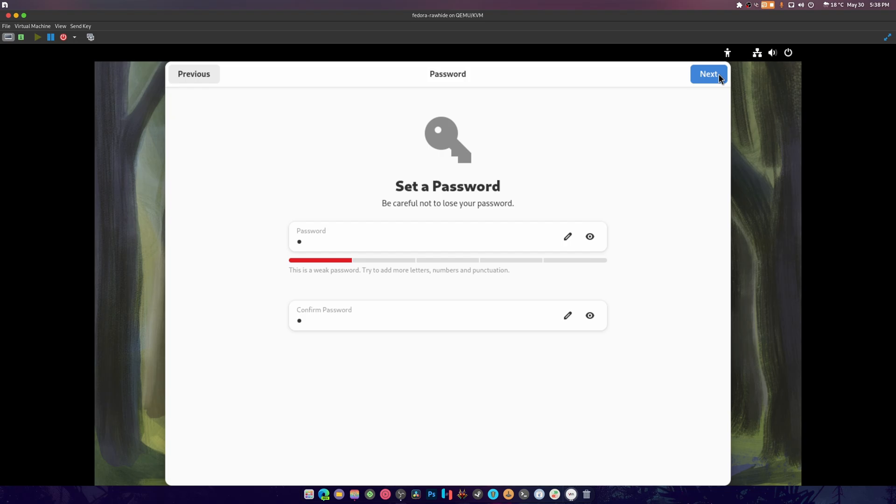
left_click(709, 73)
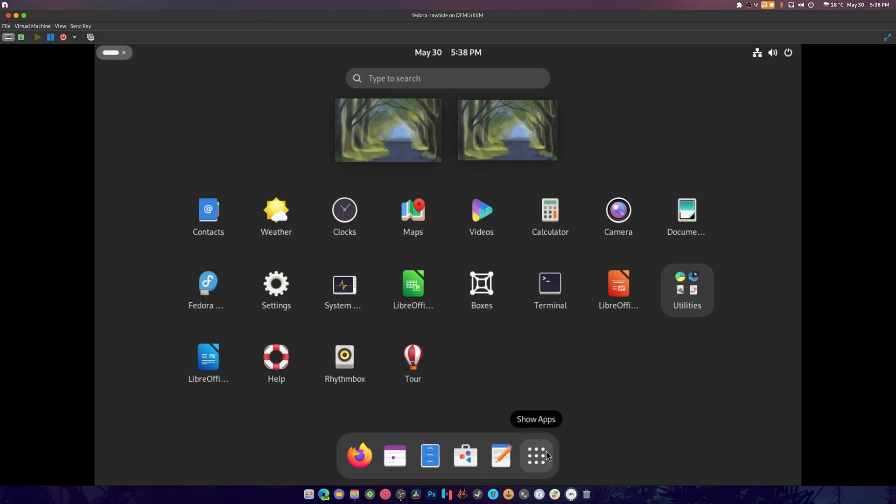
mouse_move(587, 378)
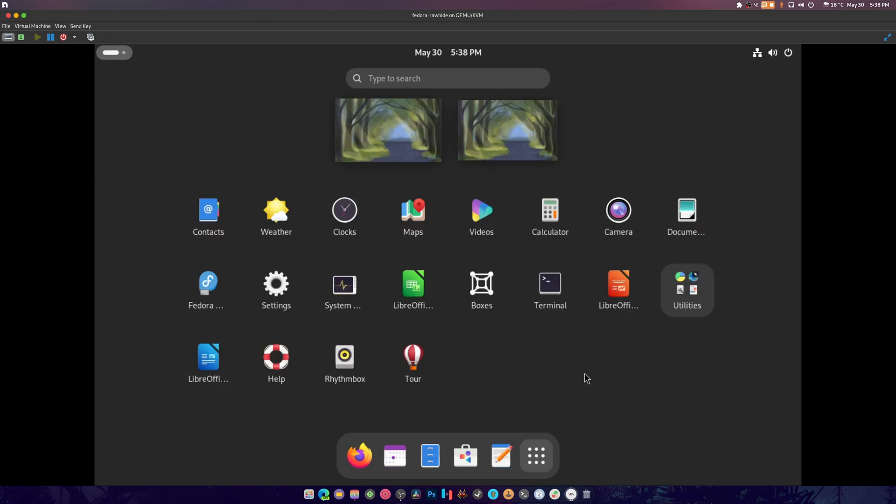
In Settings > Displays, switch resolution to 1920 × 1080 (16:9), apply and keep it
left_click(537, 456)
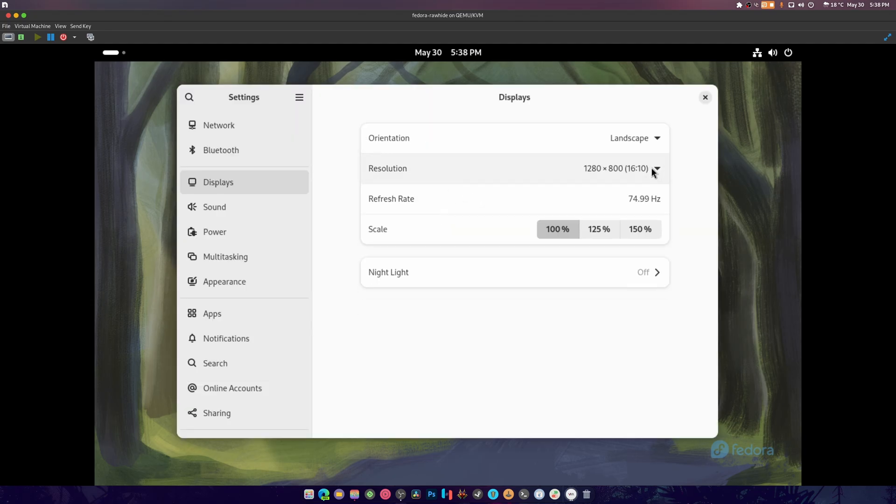
left_click(658, 168)
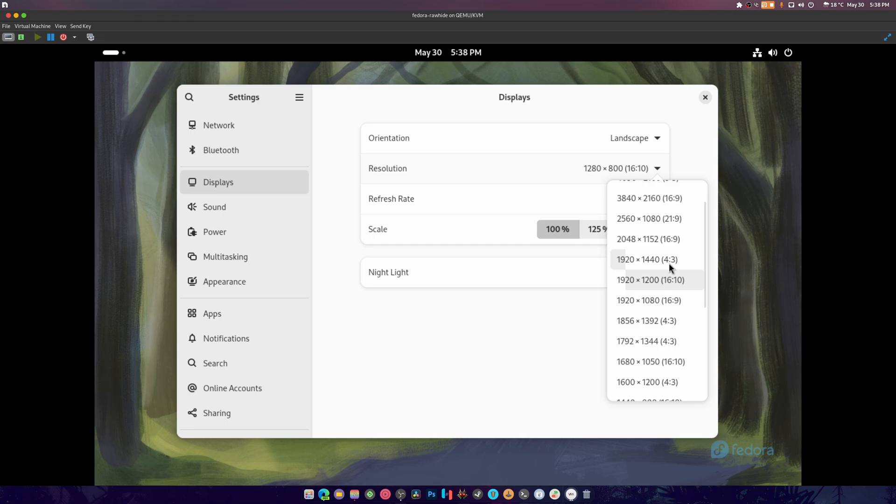
scroll("down", 3)
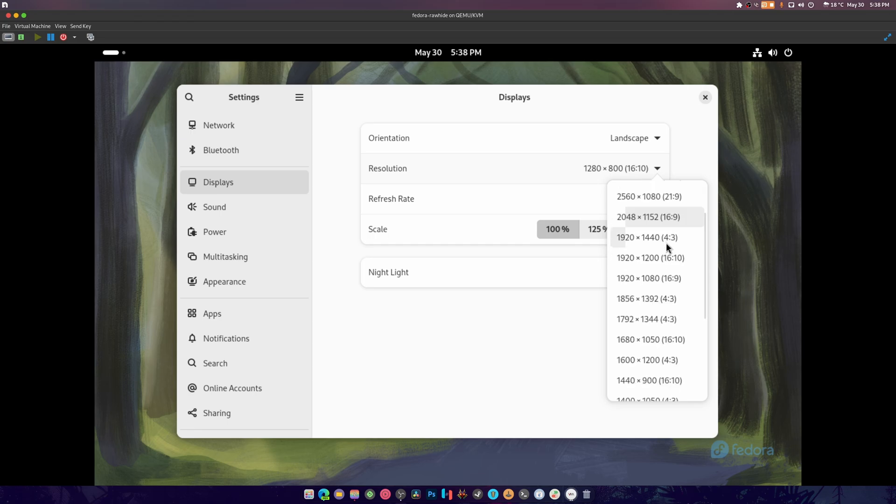
left_click(648, 279)
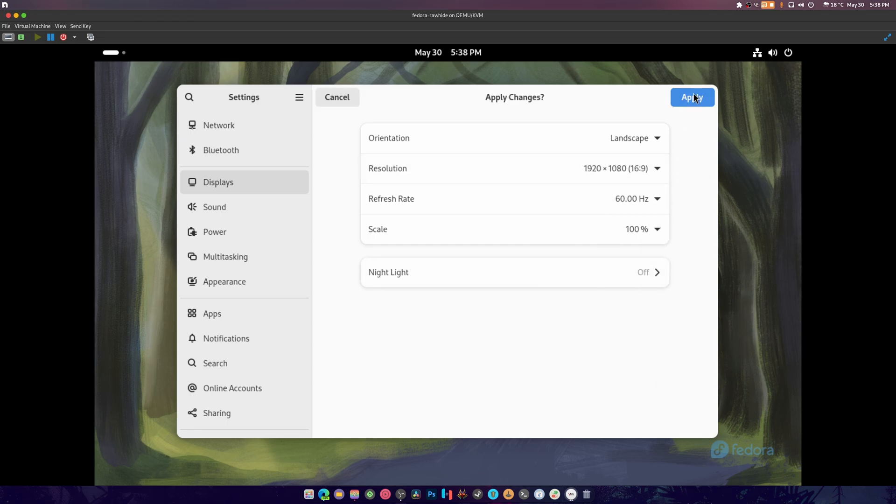
left_click(693, 98)
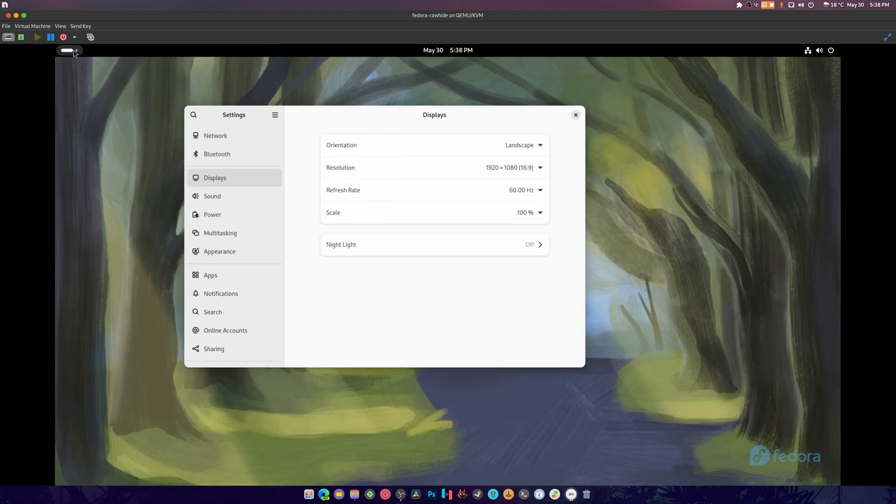
left_click(575, 115)
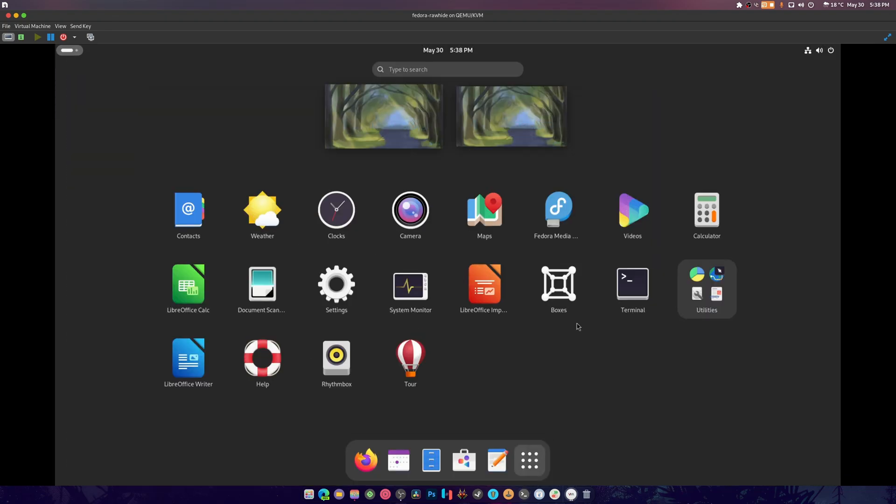
Run uname -r in Terminal showing kernel 6.9.0-64.fc41.x86_64, then close the window
left_click(633, 284)
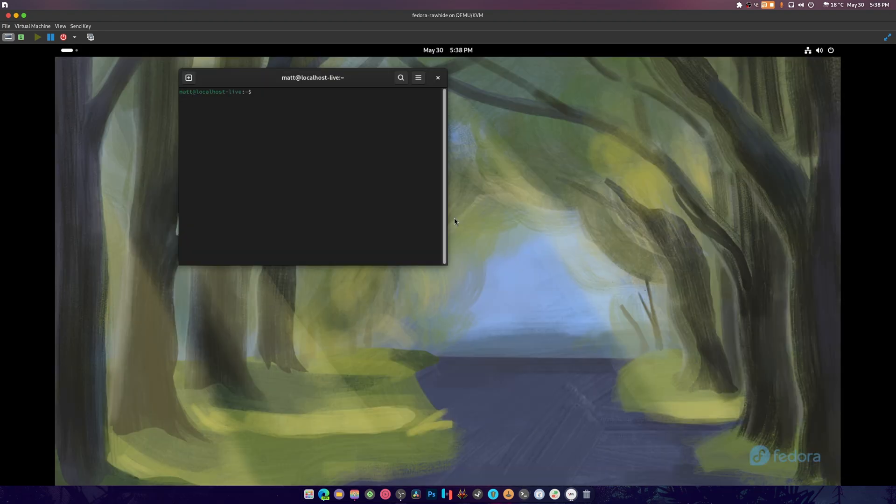
type("uname -r")
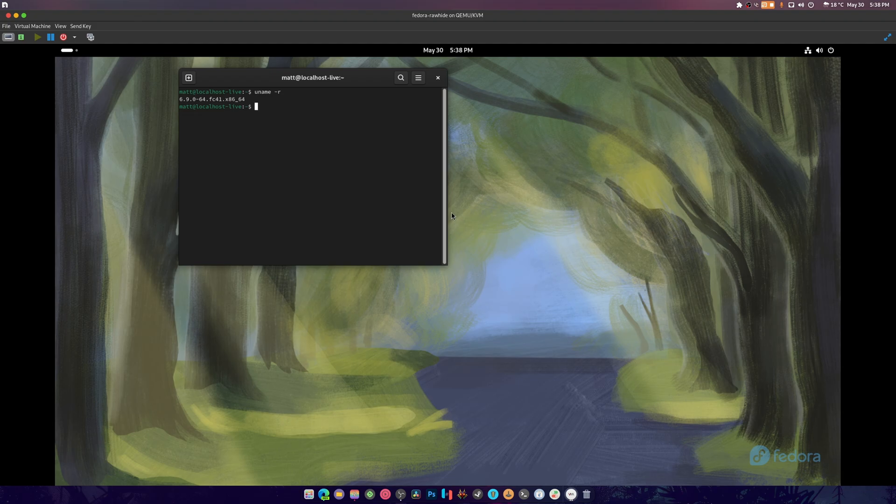
left_click(438, 77)
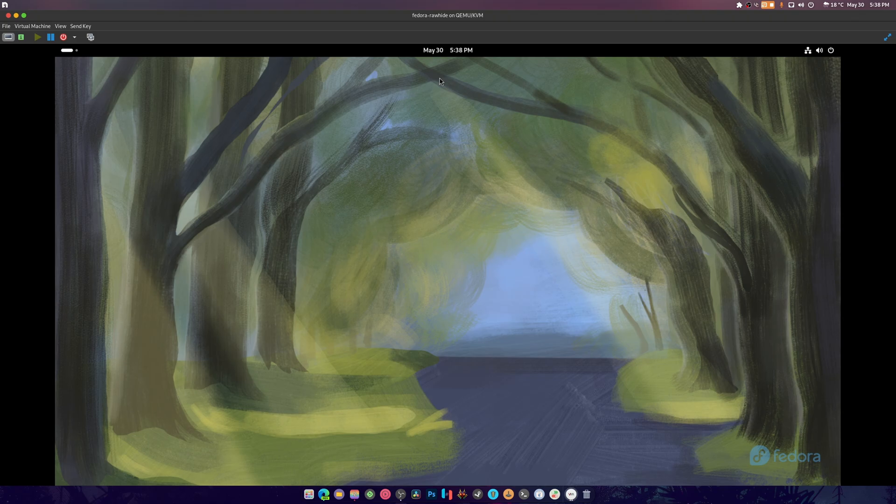
mouse_move(515, 12)
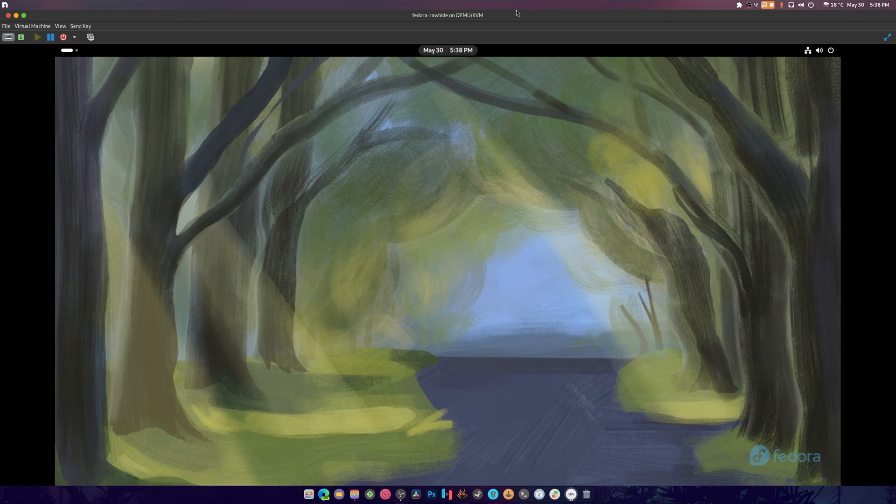